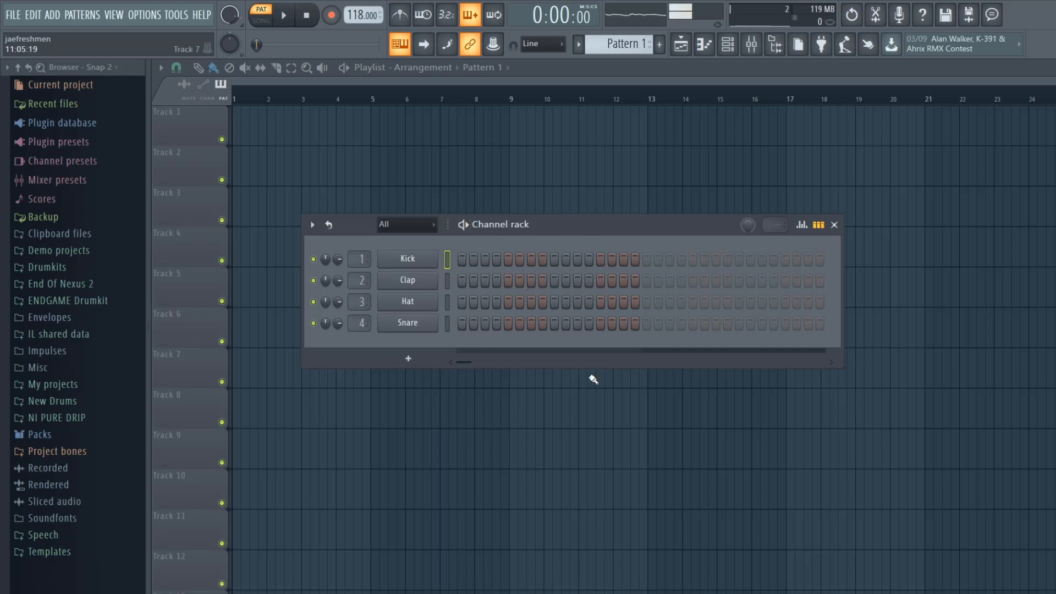
Review the File menu, then show the Edit menu with Undo, Cut, Copy and Paste.
{"action": "left_click", "coordinate": [12, 15]}
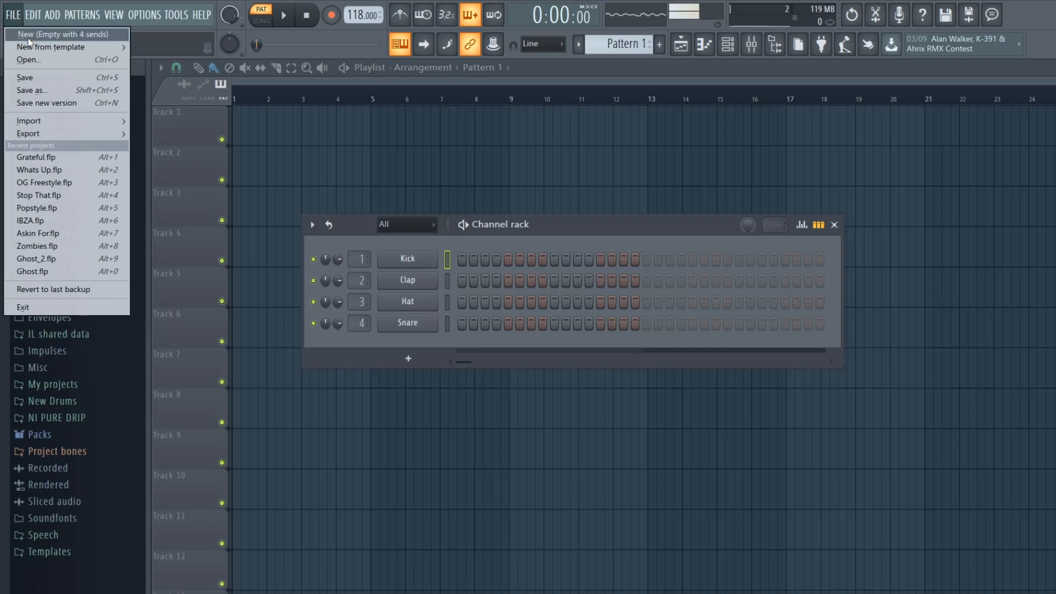
{"action": "mouse_move", "coordinate": [29, 59]}
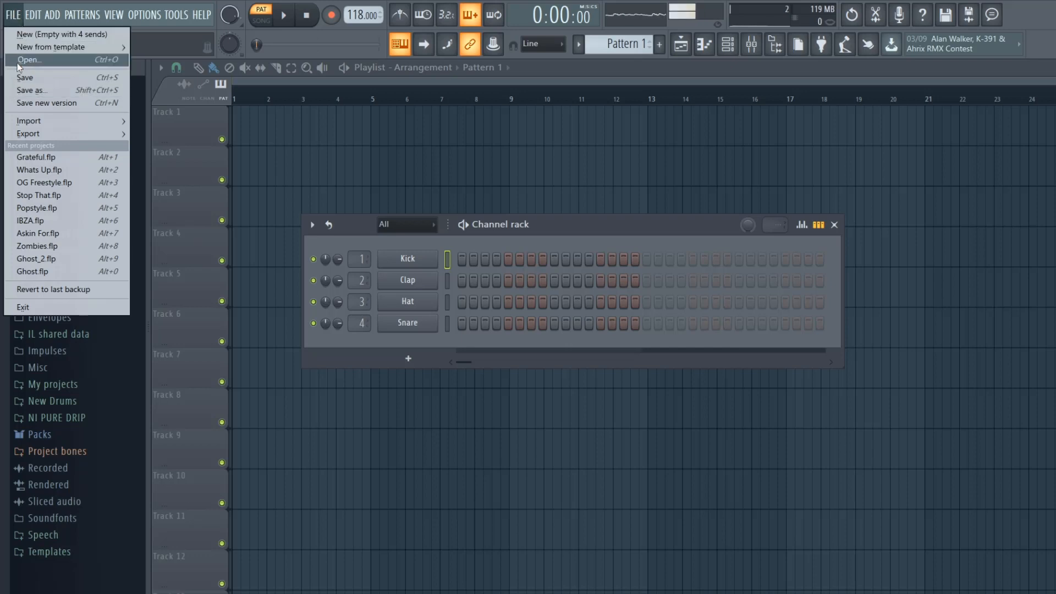
{"action": "mouse_move", "coordinate": [37, 108]}
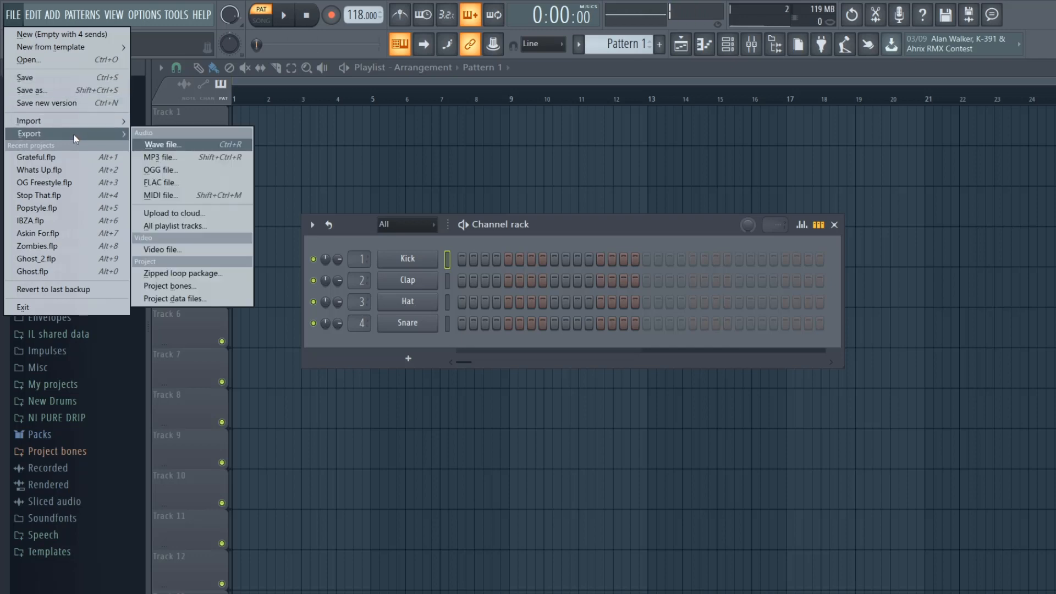
{"action": "mouse_move", "coordinate": [176, 161]}
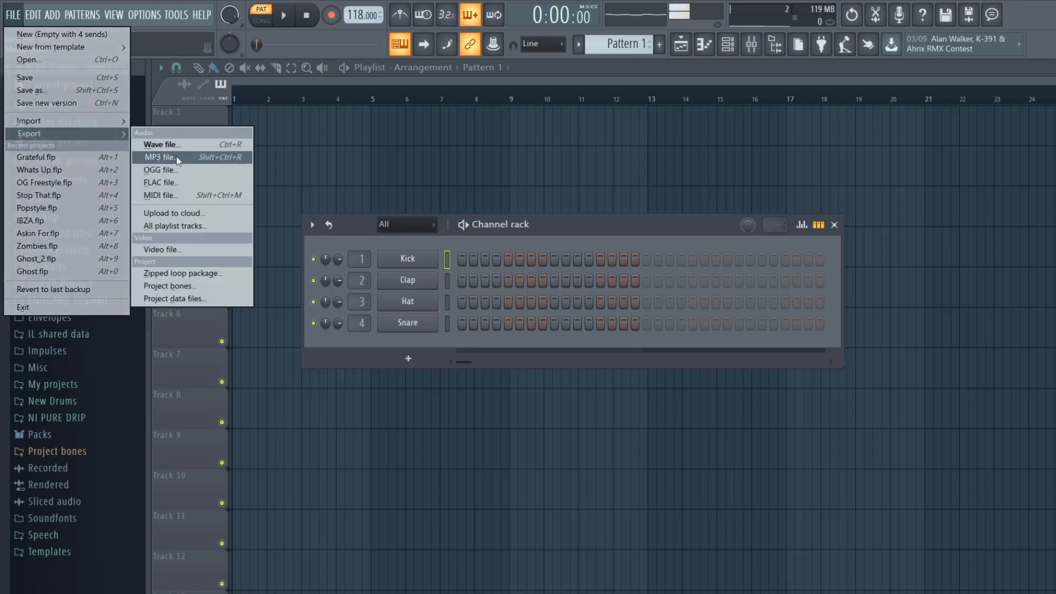
{"action": "mouse_move", "coordinate": [161, 183]}
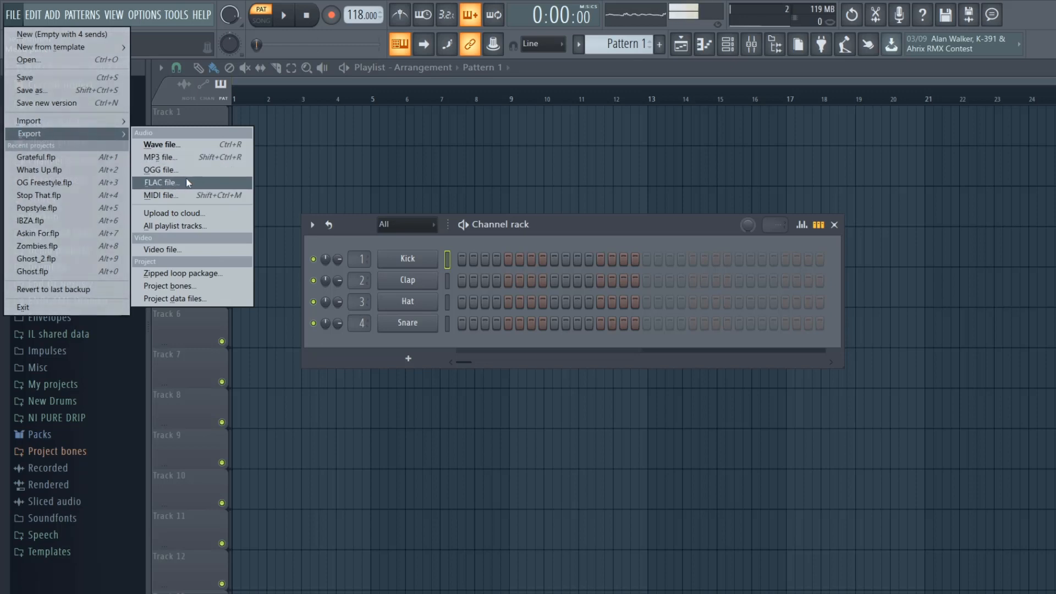
{"action": "mouse_move", "coordinate": [161, 195]}
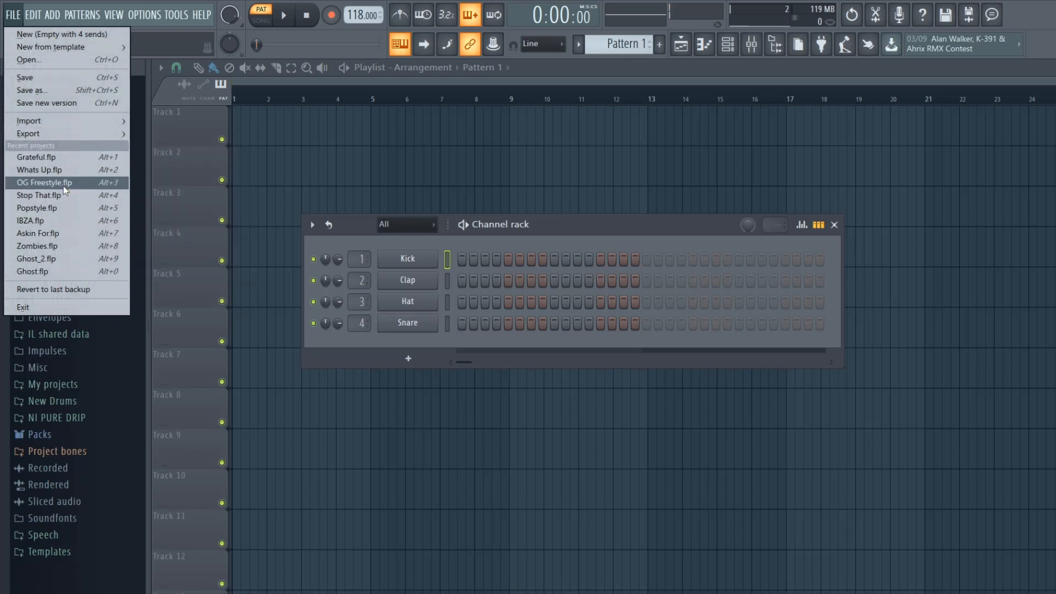
{"action": "mouse_move", "coordinate": [38, 170]}
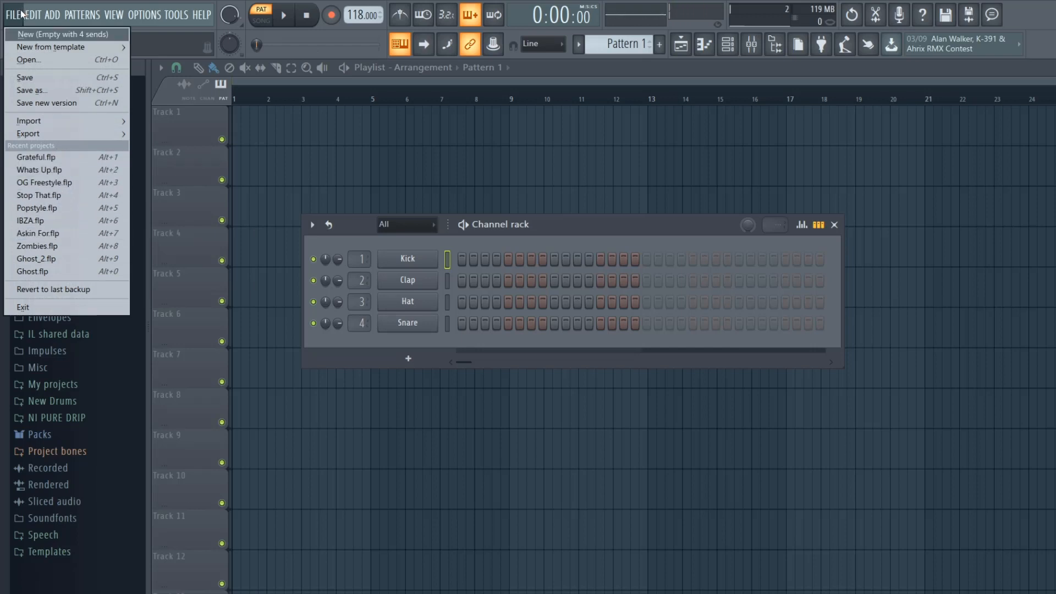
{"action": "left_click", "coordinate": [51, 14]}
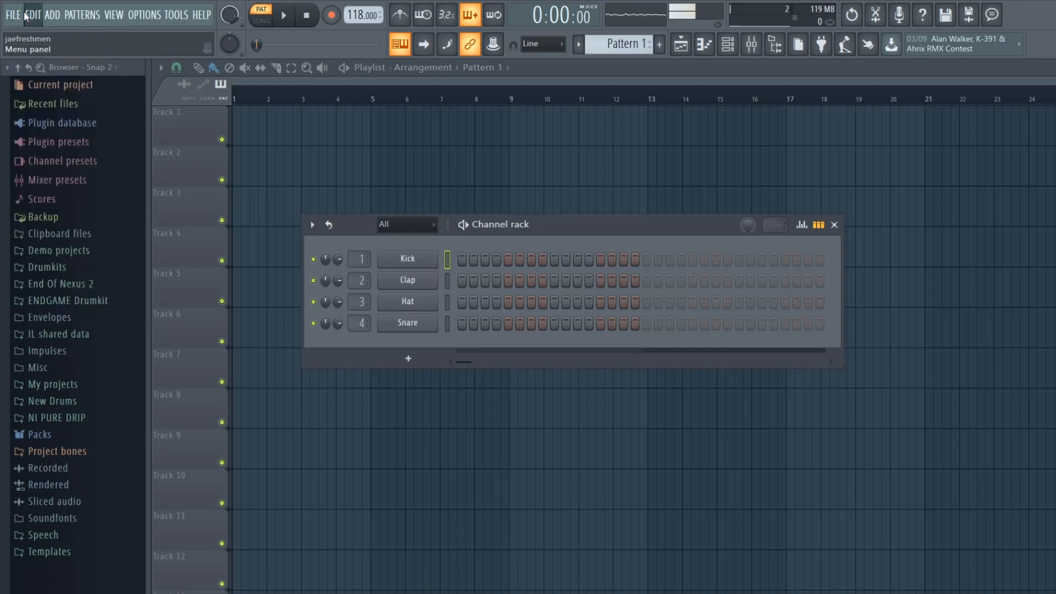
{"action": "left_click", "coordinate": [32, 14]}
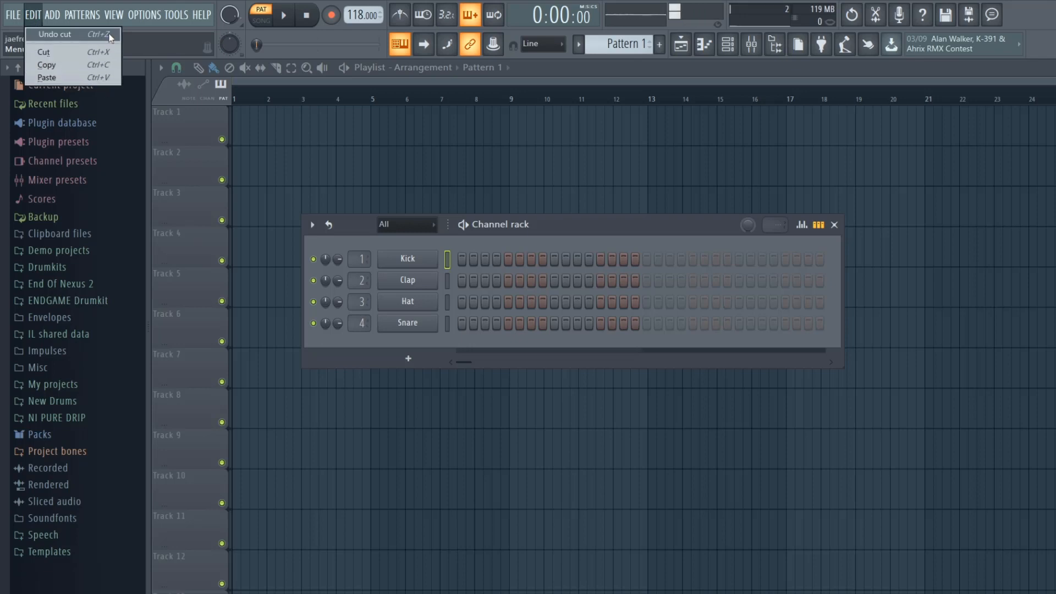
{"action": "mouse_move", "coordinate": [47, 65]}
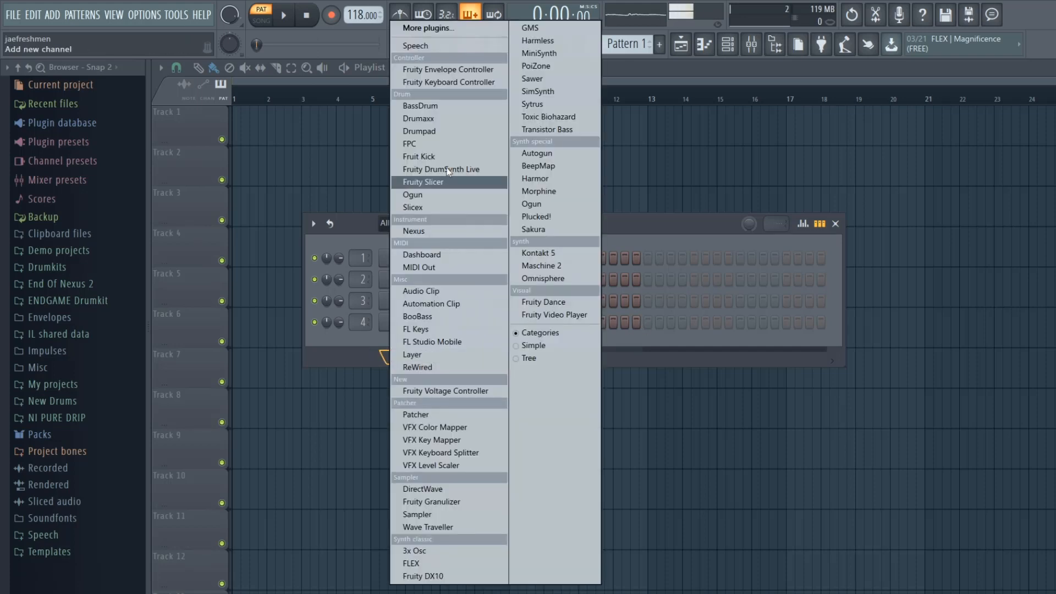
{"action": "mouse_move", "coordinate": [417, 317]}
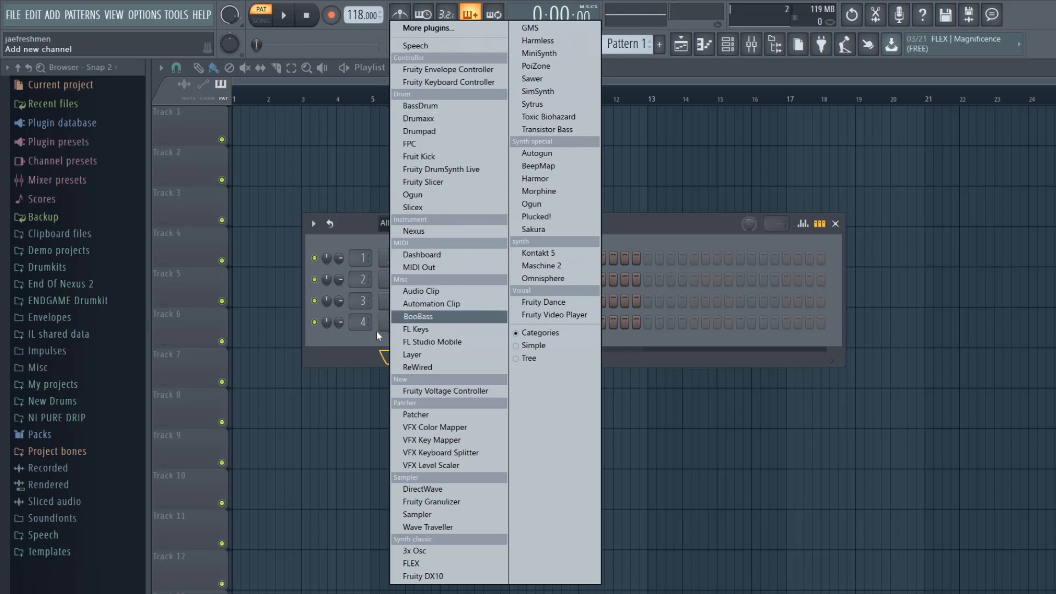
{"action": "mouse_move", "coordinate": [411, 355]}
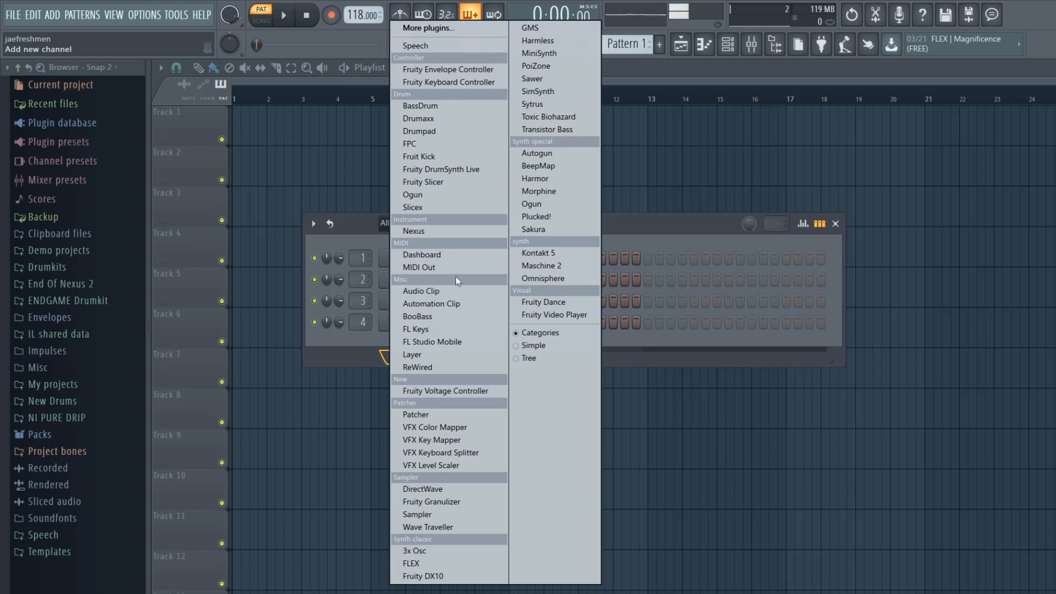
{"action": "mouse_move", "coordinate": [553, 253]}
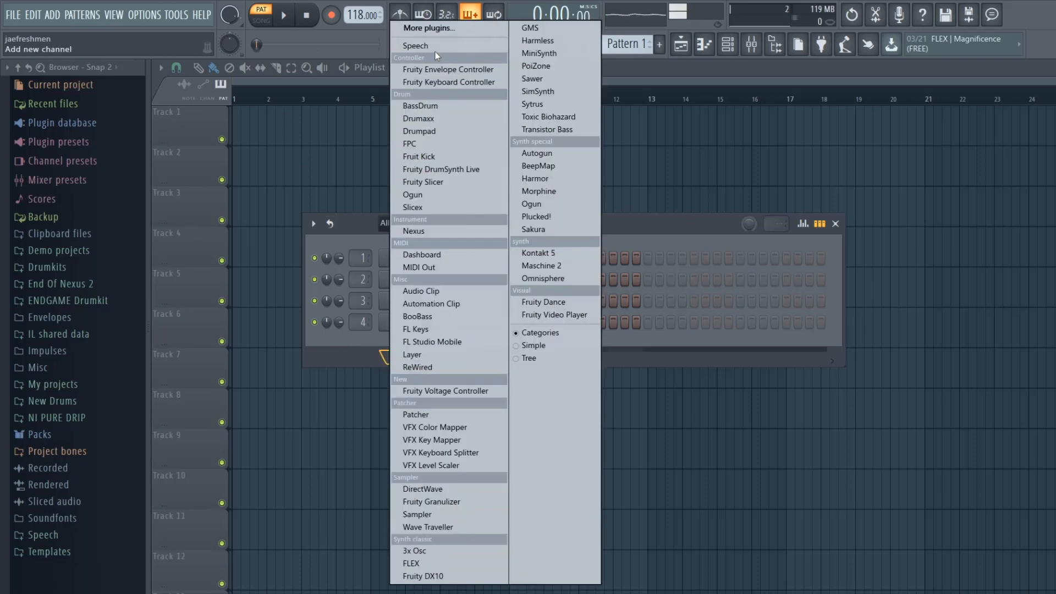
{"action": "mouse_move", "coordinate": [418, 207]}
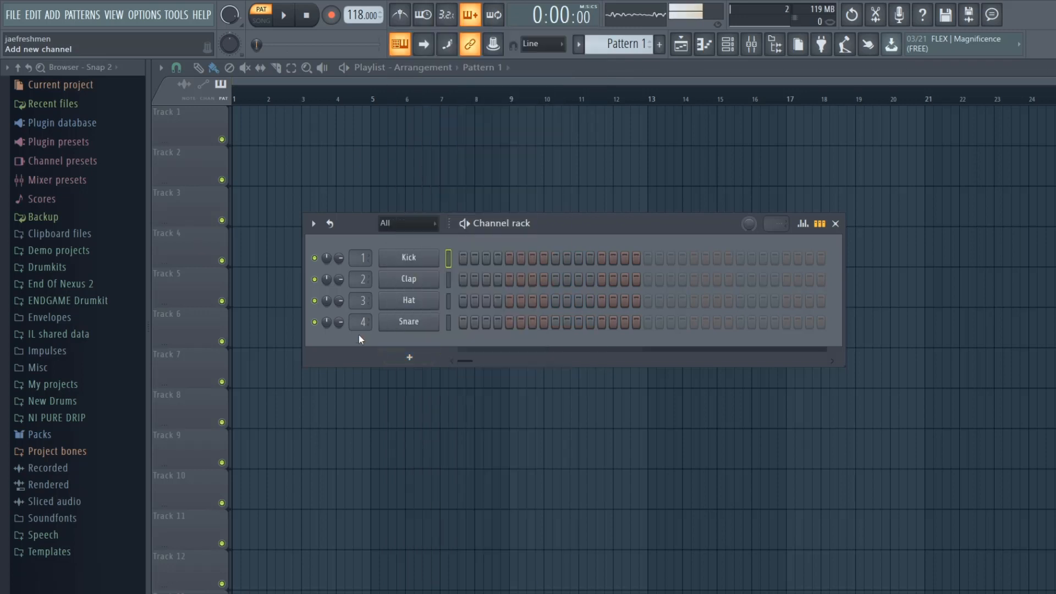
{"action": "left_click", "coordinate": [113, 14]}
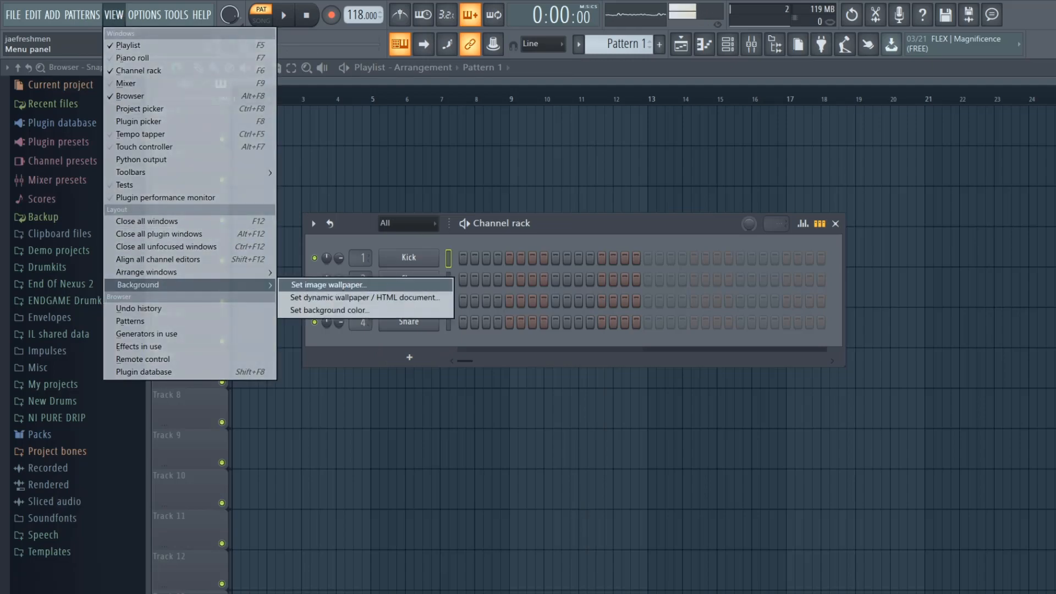
{"action": "left_click", "coordinate": [328, 284]}
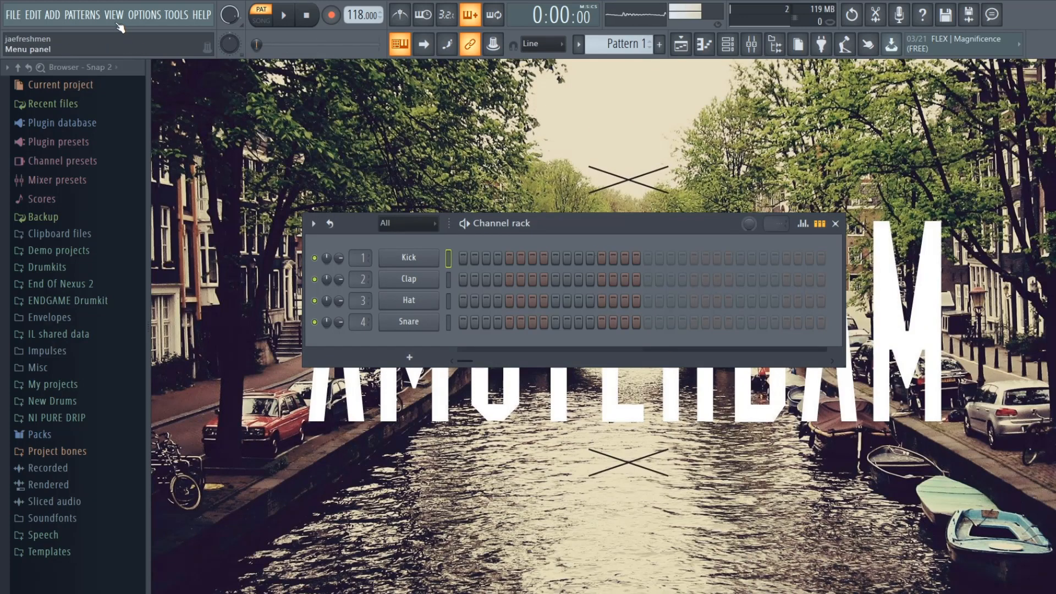
{"action": "left_click", "coordinate": [680, 44]}
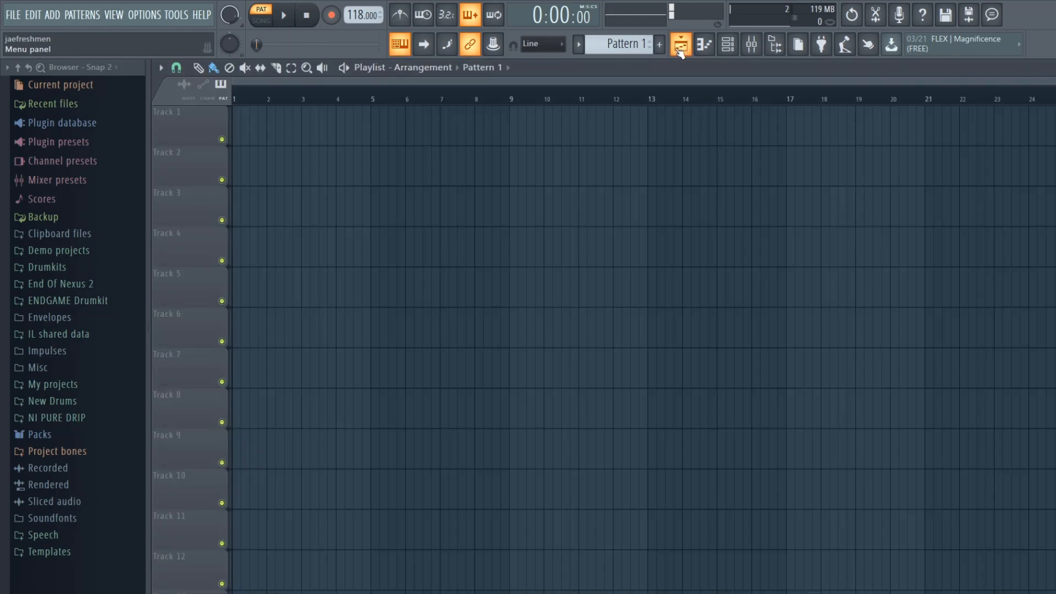
{"action": "left_click", "coordinate": [680, 44]}
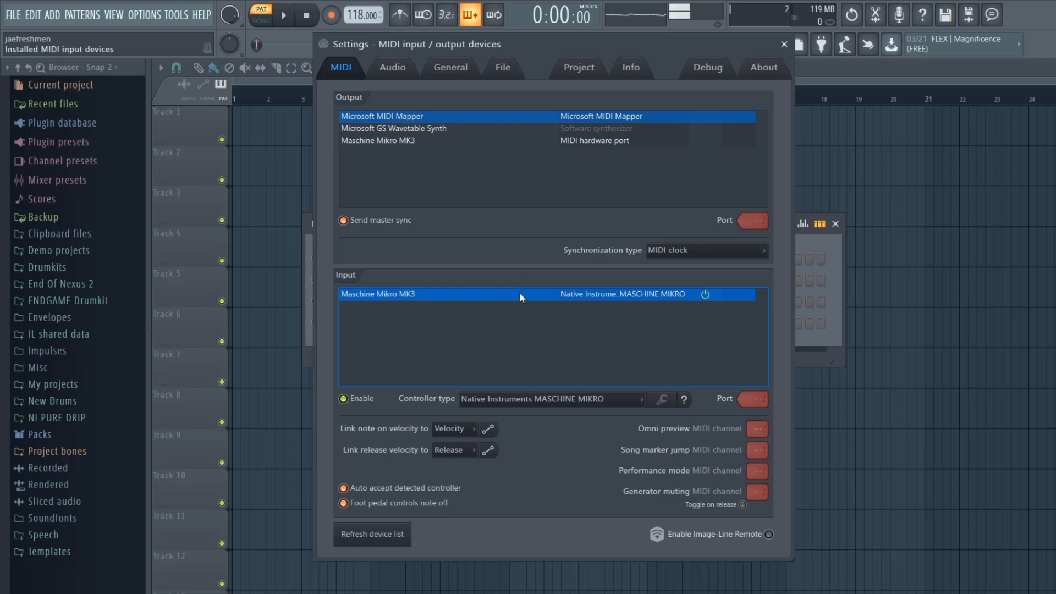
{"action": "mouse_move", "coordinate": [619, 308]}
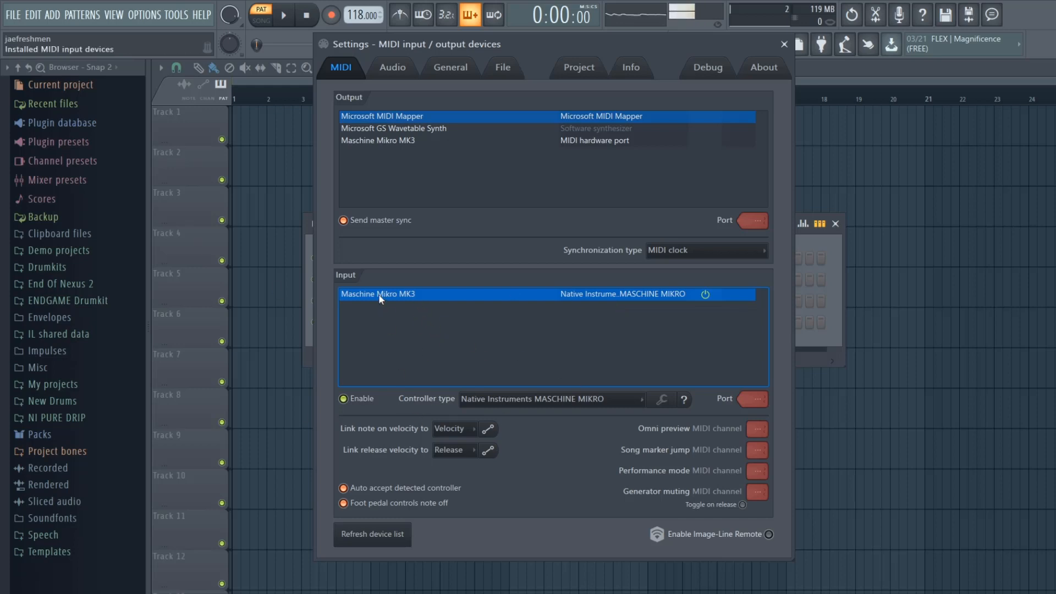
{"action": "mouse_move", "coordinate": [264, 321]}
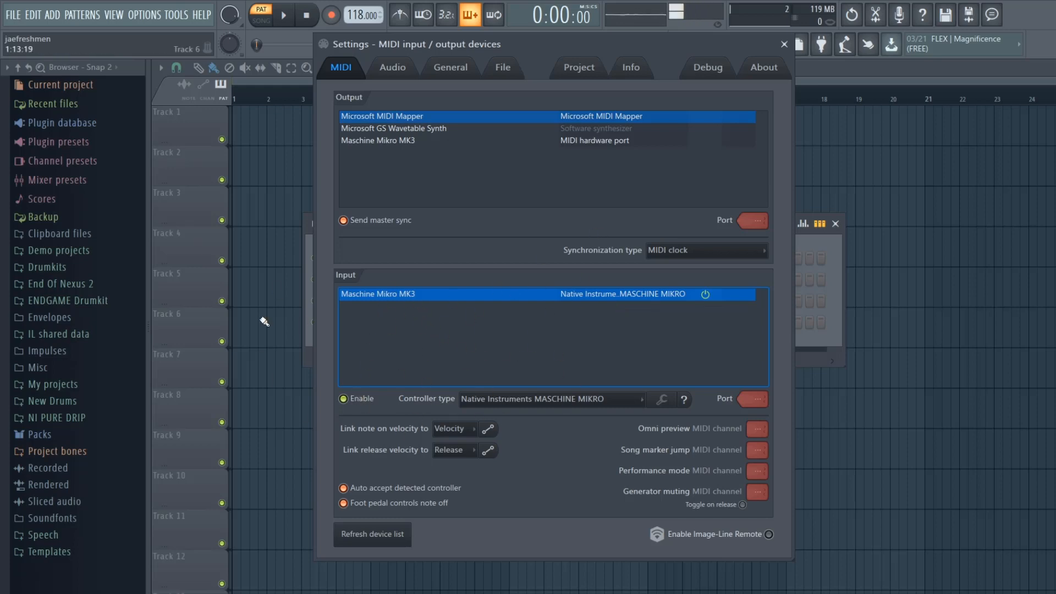
Switch the settings window to the Audio page showing ASIO Link Pro at 44,100 Hz.
{"action": "left_click", "coordinate": [391, 67]}
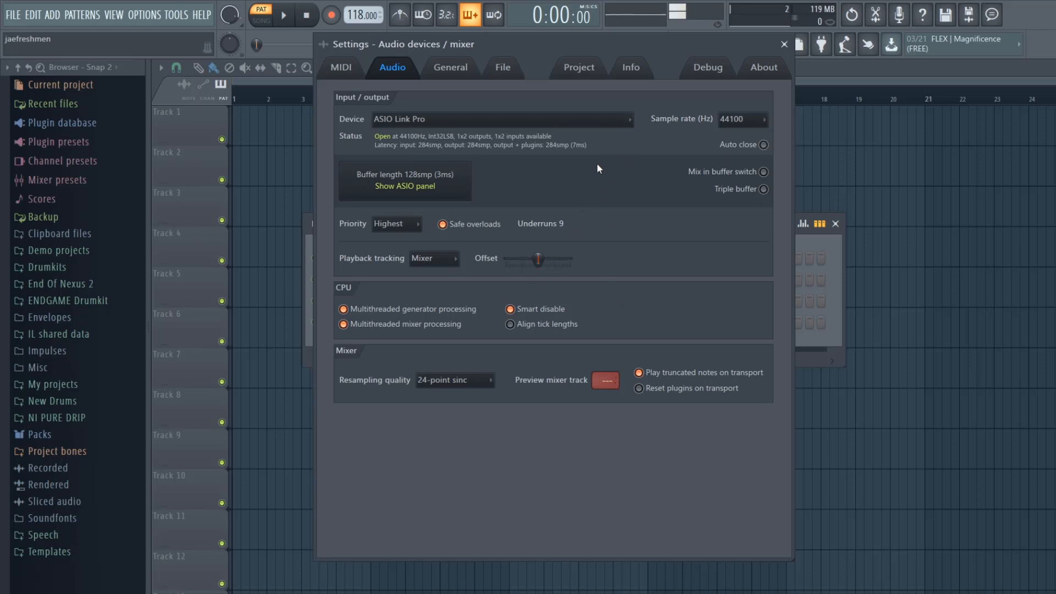
{"action": "mouse_move", "coordinate": [567, 178]}
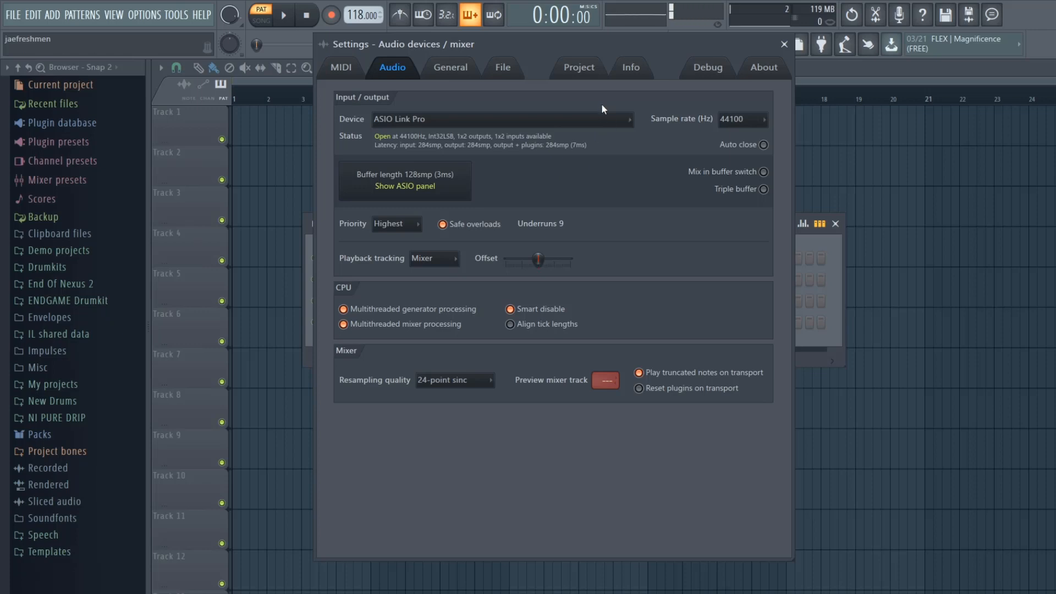
{"action": "left_click", "coordinate": [499, 119]}
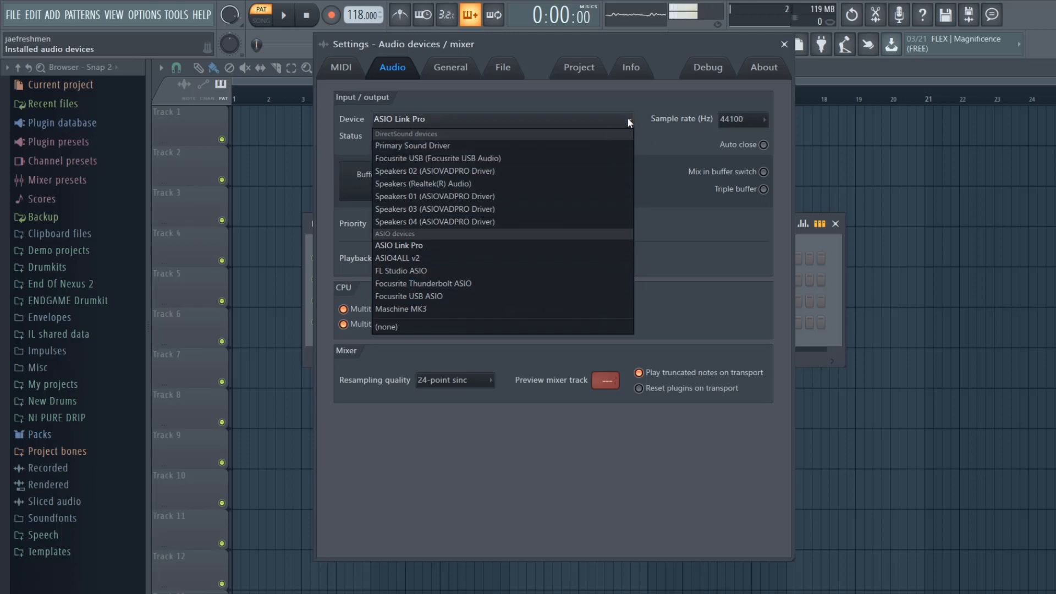
{"action": "left_click", "coordinate": [399, 244]}
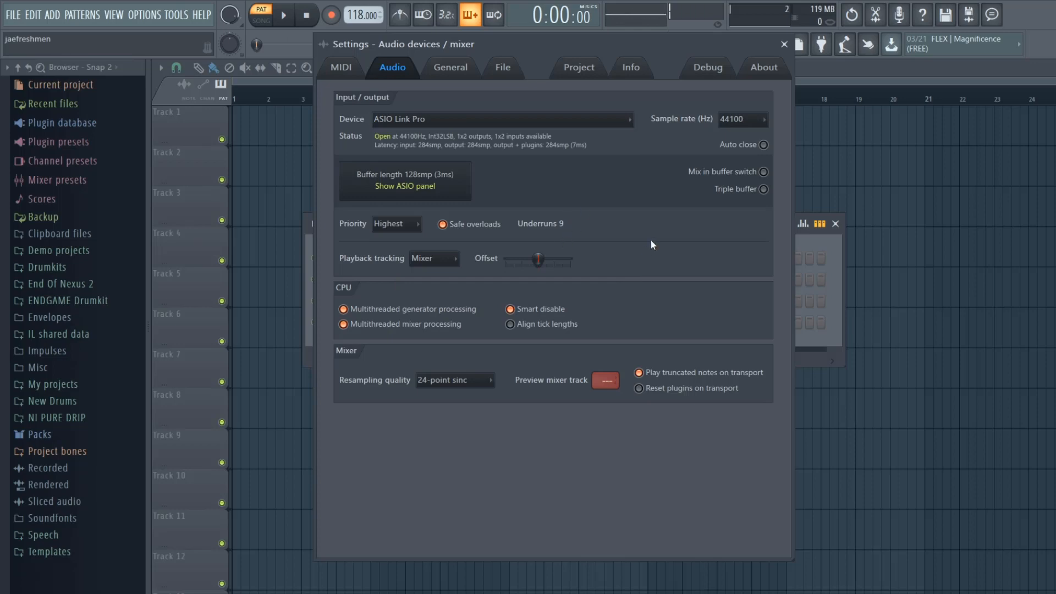
{"action": "mouse_move", "coordinate": [637, 245]}
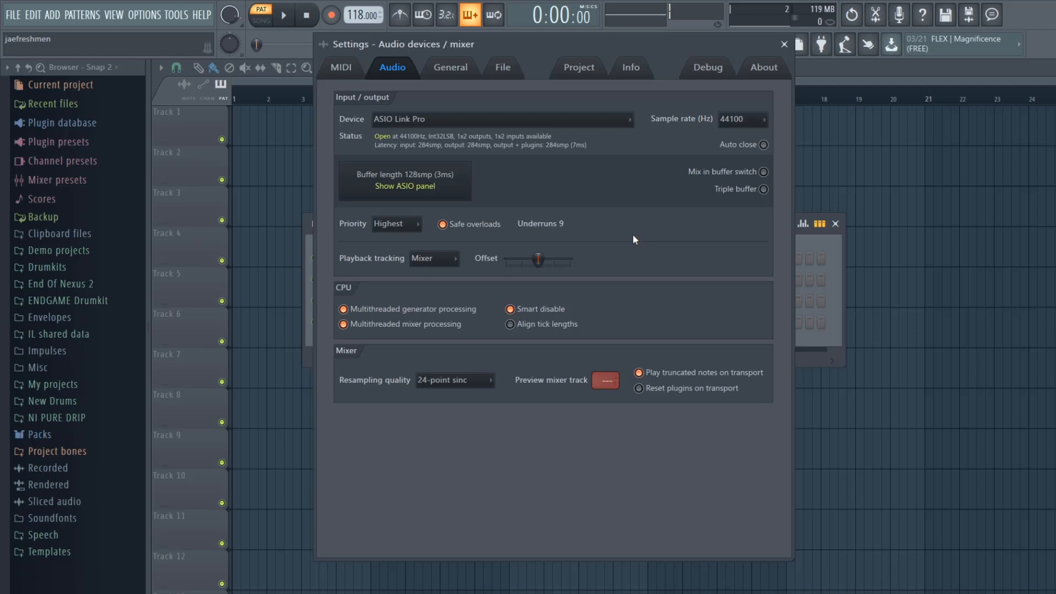
{"action": "mouse_move", "coordinate": [593, 150]}
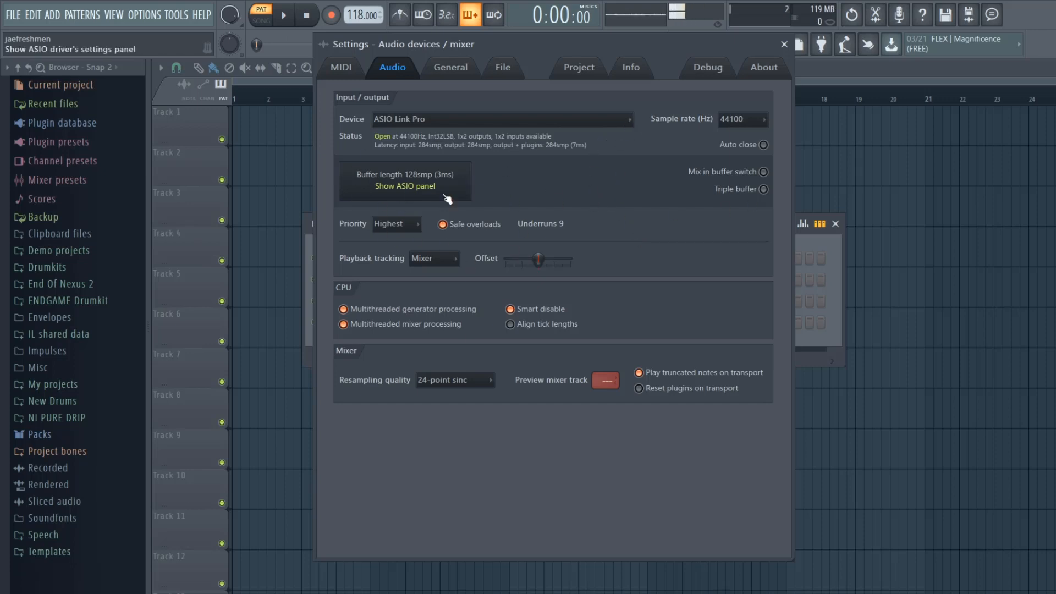
{"action": "mouse_move", "coordinate": [501, 200]}
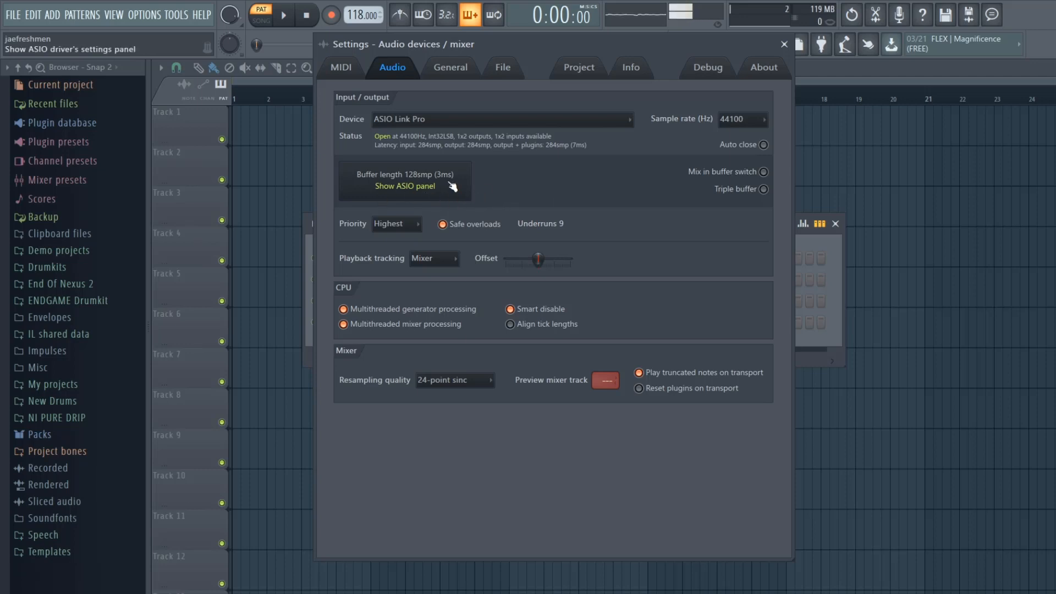
{"action": "mouse_move", "coordinate": [441, 190]}
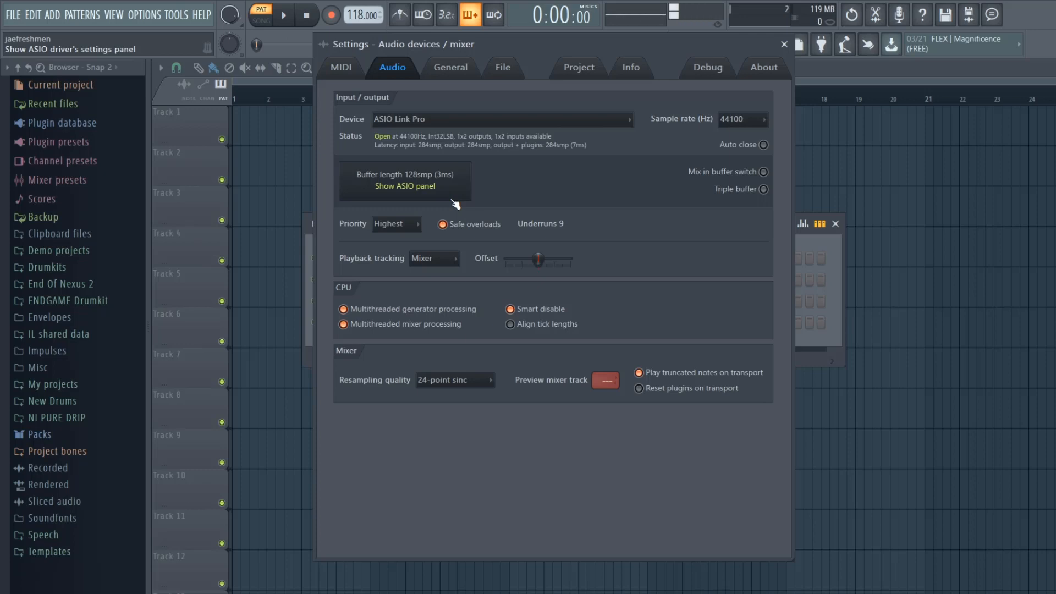
Review the General and File settings pages, then close the Settings window.
{"action": "left_click", "coordinate": [450, 67]}
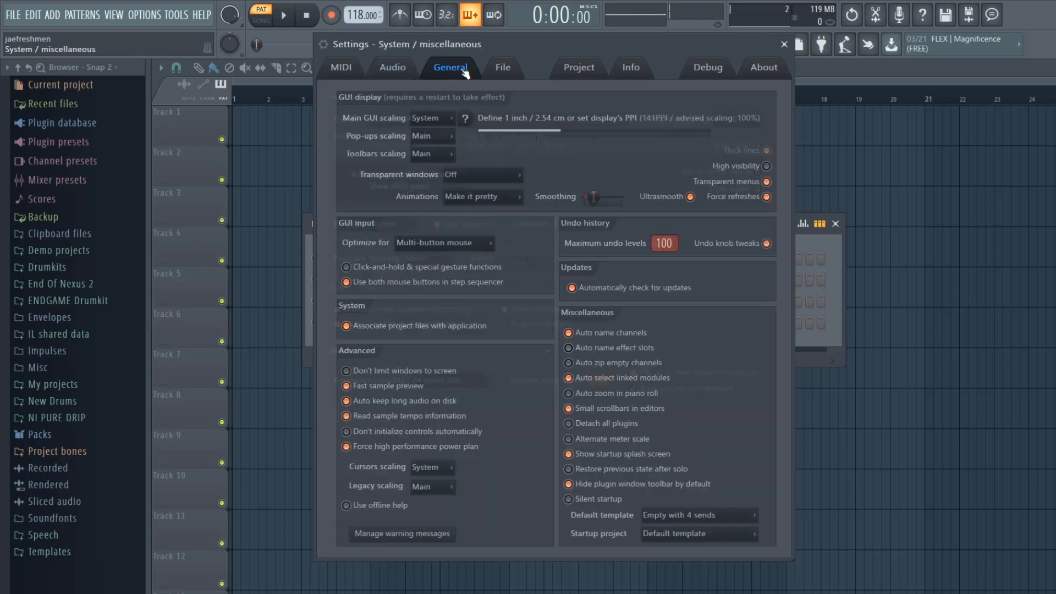
{"action": "left_click", "coordinate": [503, 67]}
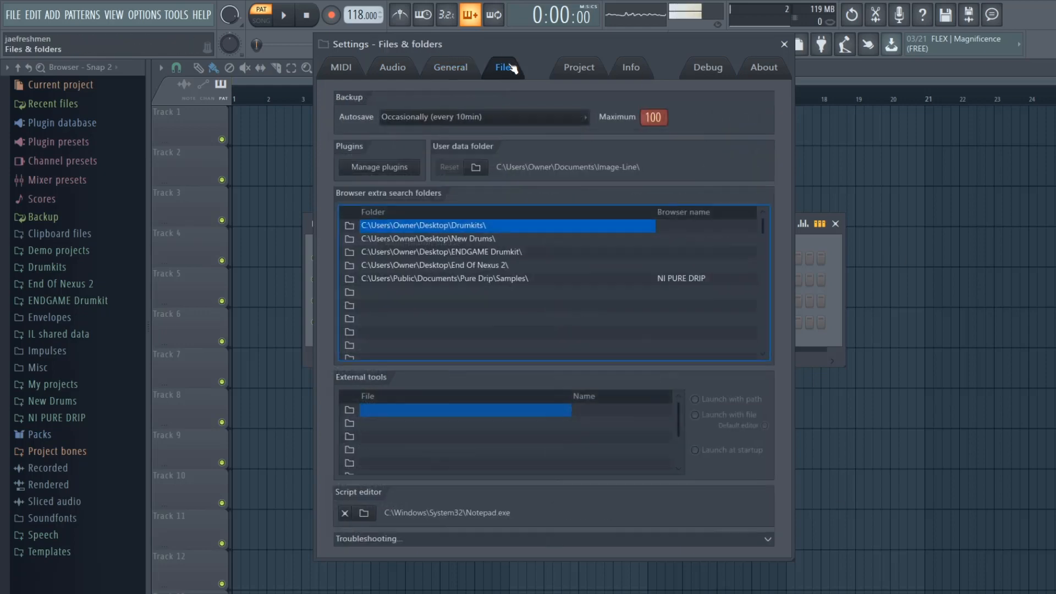
{"action": "left_click", "coordinate": [450, 67]}
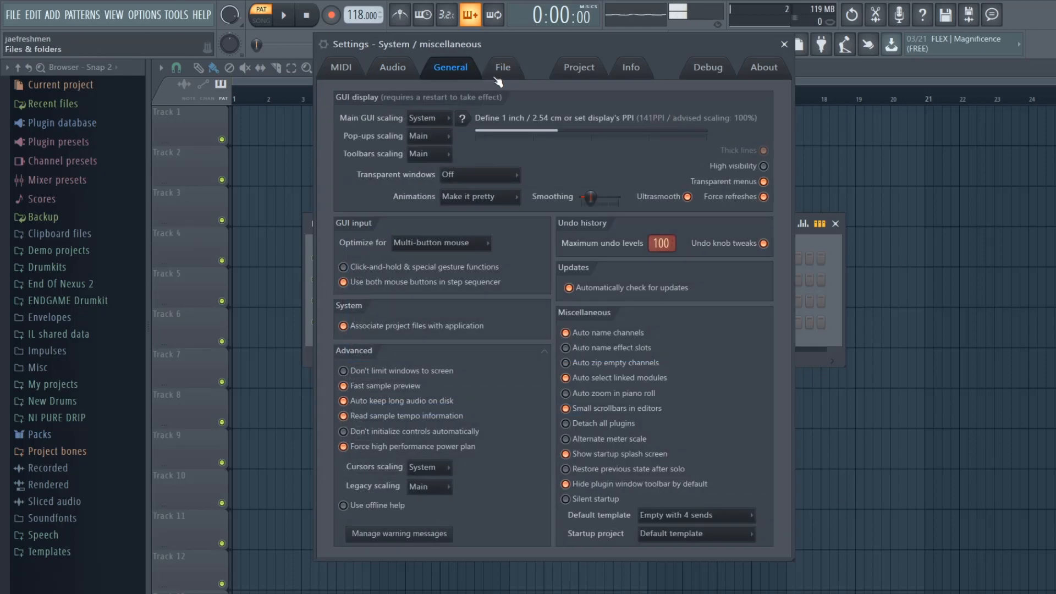
{"action": "left_click", "coordinate": [501, 67]}
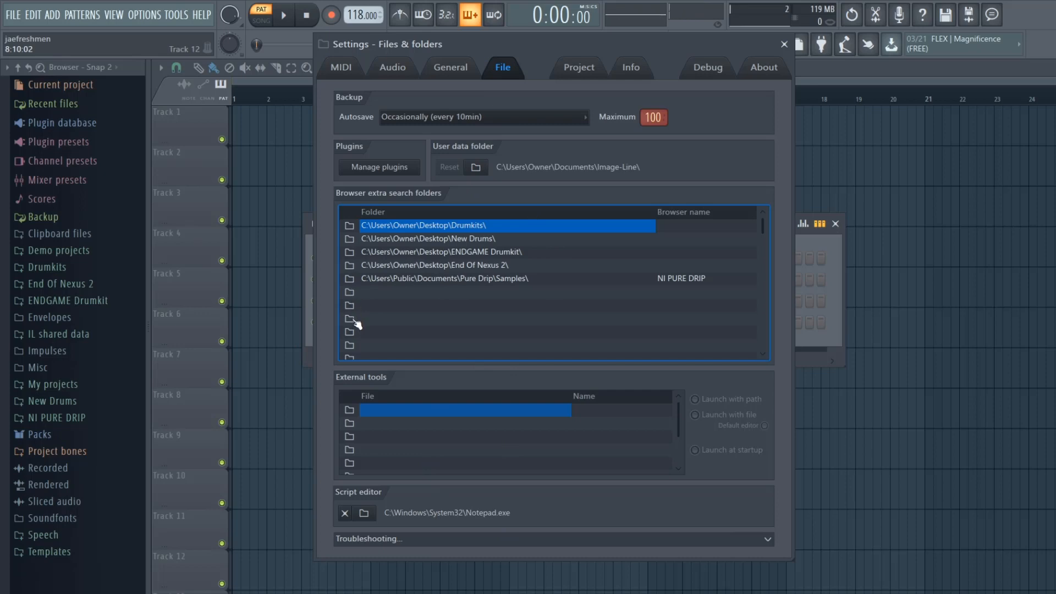
{"action": "mouse_move", "coordinate": [359, 301]}
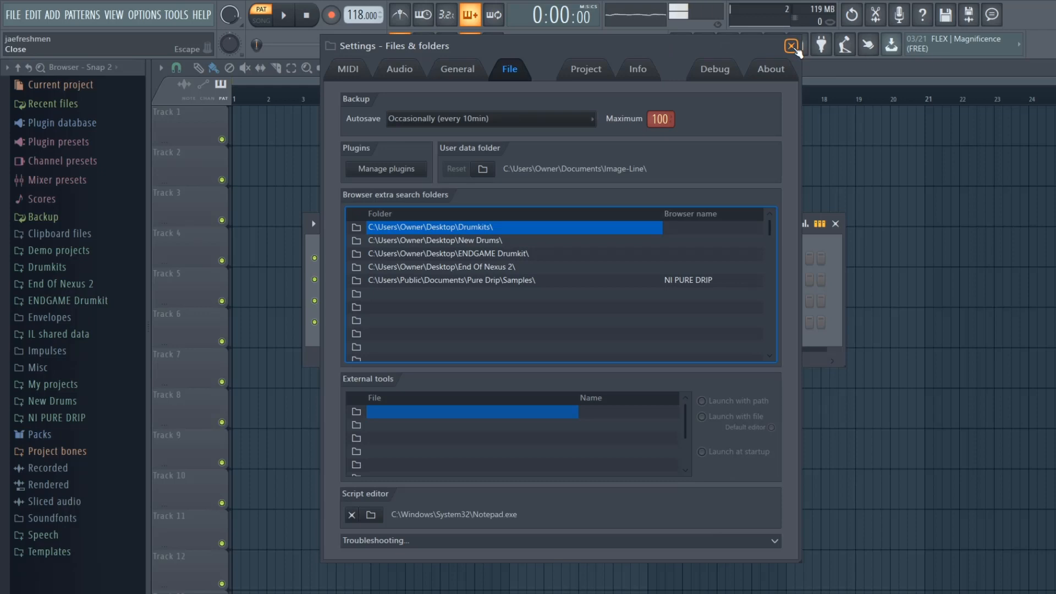
{"action": "left_click", "coordinate": [792, 46]}
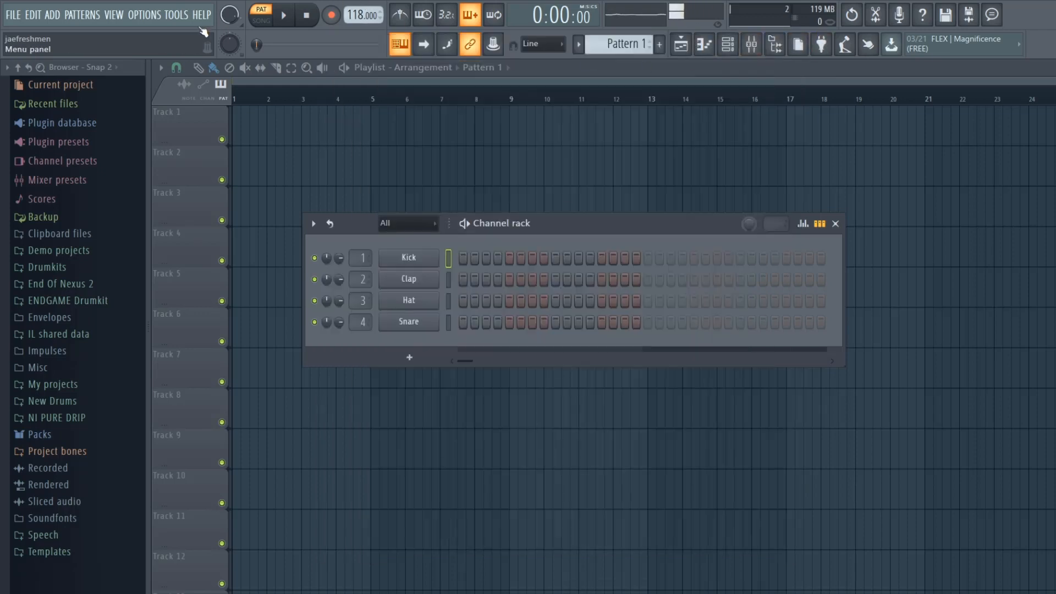
Browse the Tools and Help menus and show the About FL Studio version details.
{"action": "left_click", "coordinate": [176, 14]}
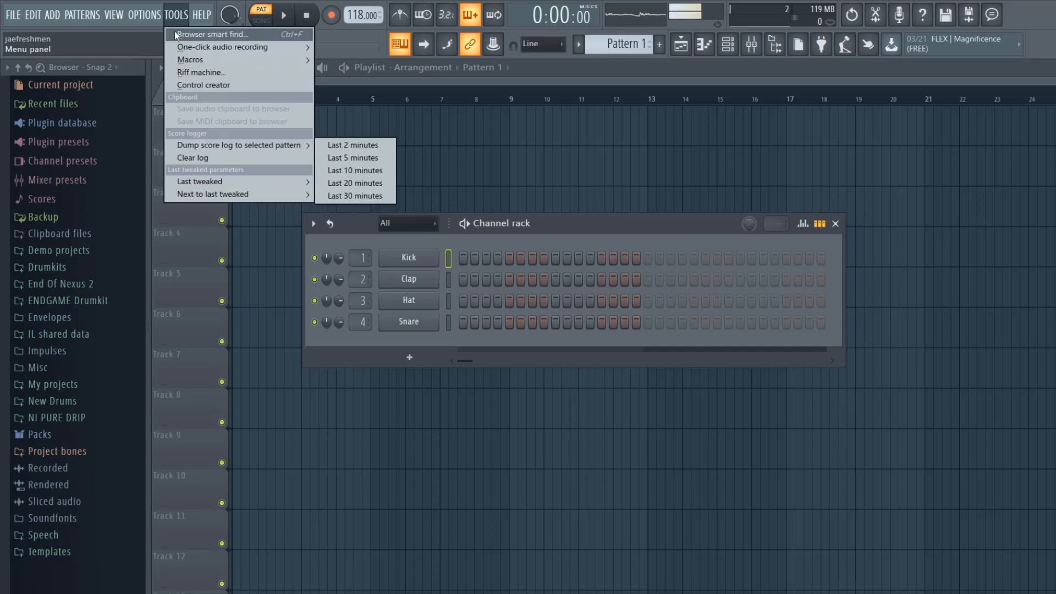
{"action": "left_click", "coordinate": [201, 14]}
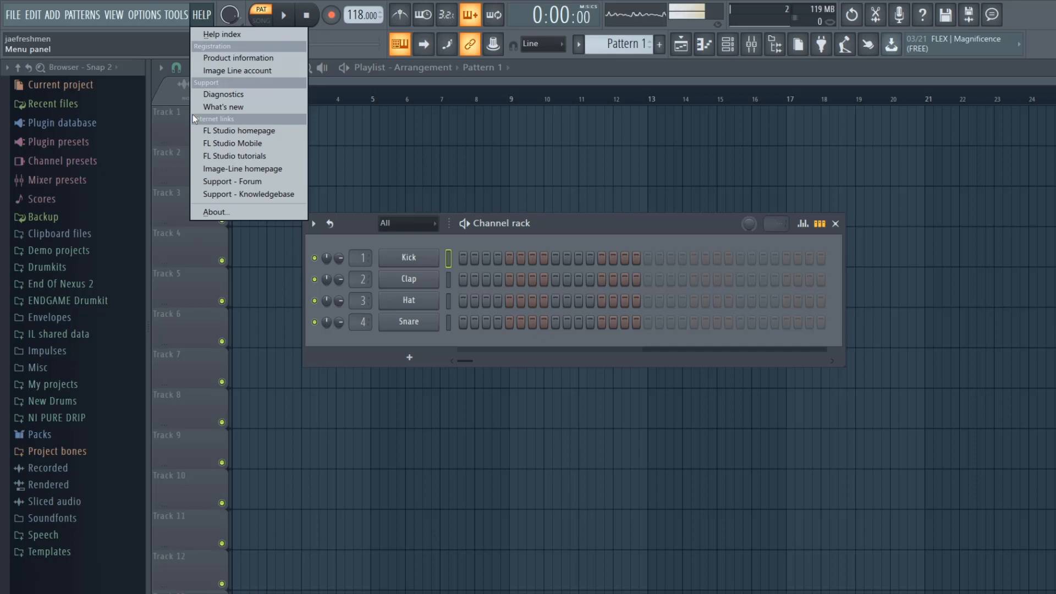
{"action": "mouse_move", "coordinate": [214, 211]}
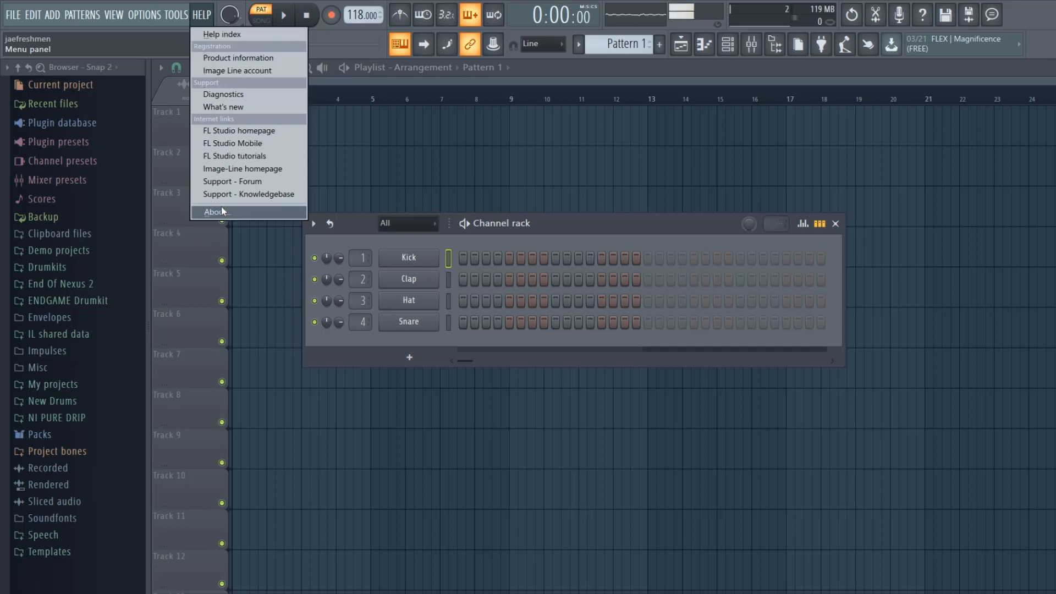
{"action": "left_click", "coordinate": [214, 211]}
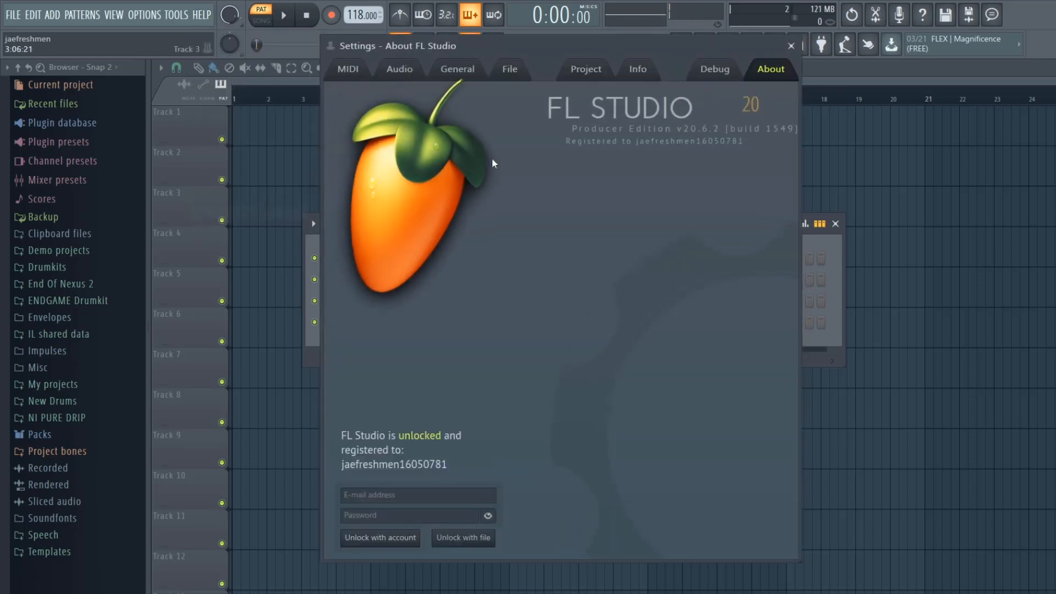
{"action": "left_click", "coordinate": [201, 15]}
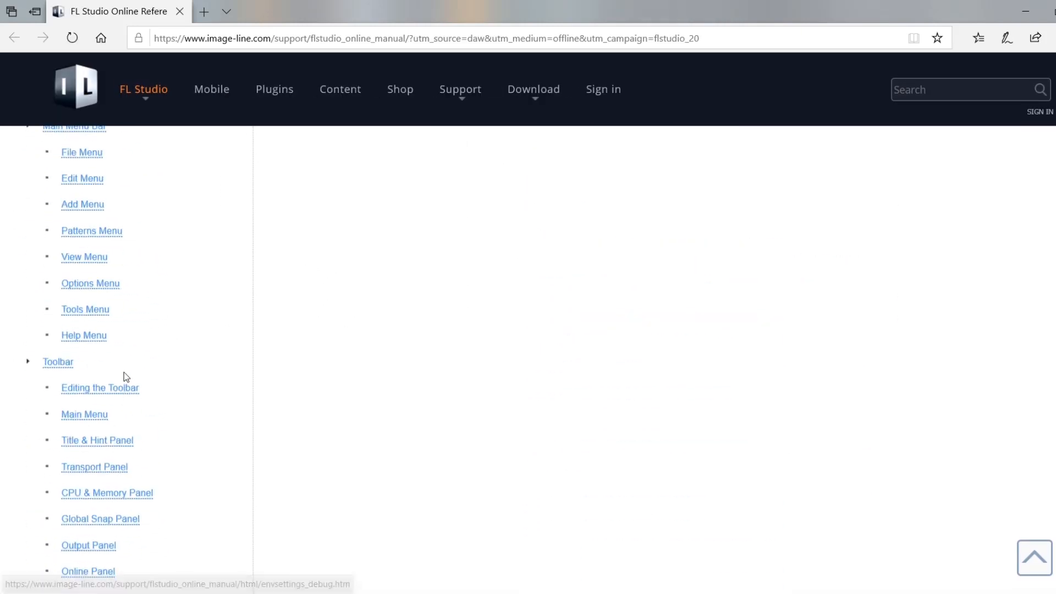
Scroll through the FL Studio online reference manual in Edge.
{"action": "scroll", "scroll_direction": "down", "scroll_amount": 3}
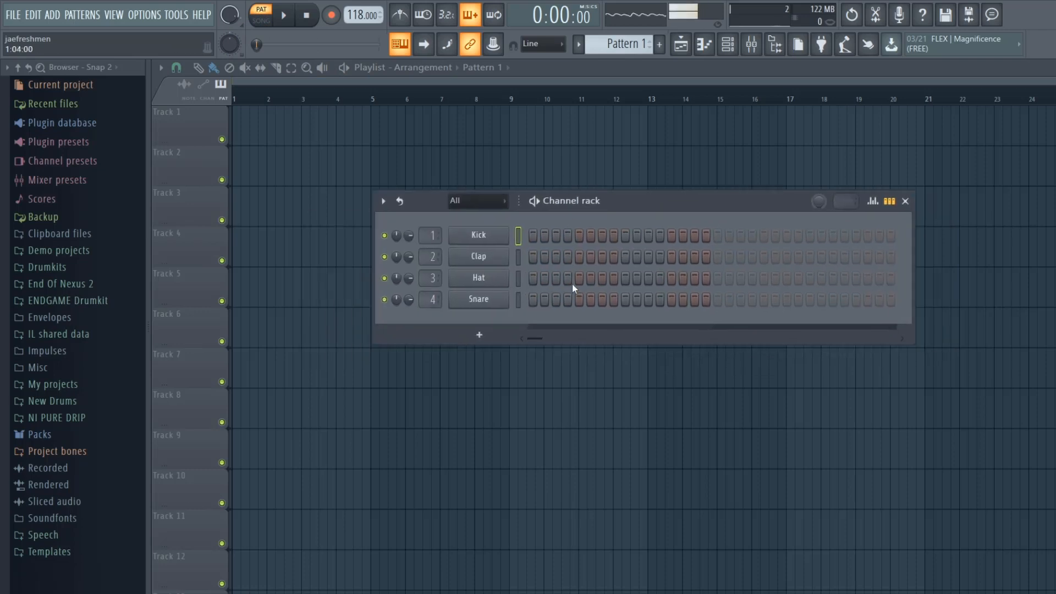
Add Hat steps via the step and right-click fill options, plus a late Kick step.
{"action": "left_click", "coordinate": [577, 278]}
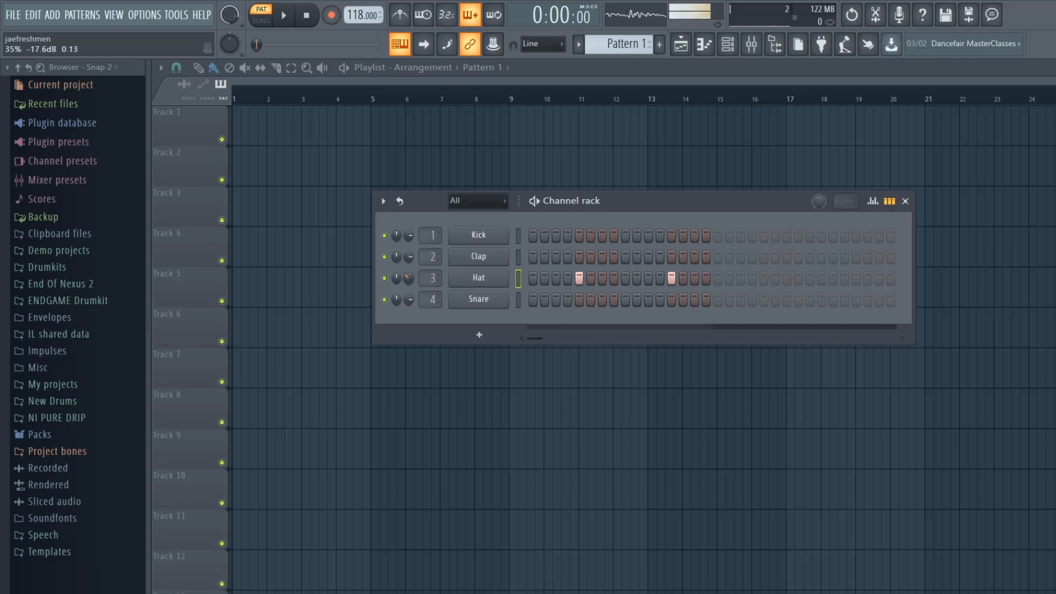
{"action": "mouse_move", "coordinate": [398, 278]}
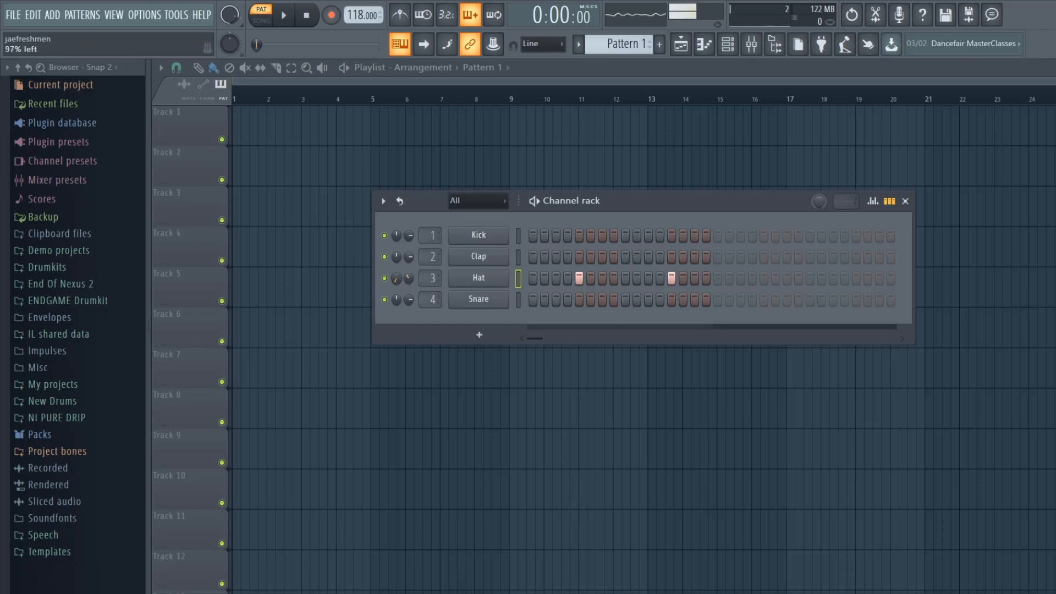
{"action": "right_click", "coordinate": [479, 278]}
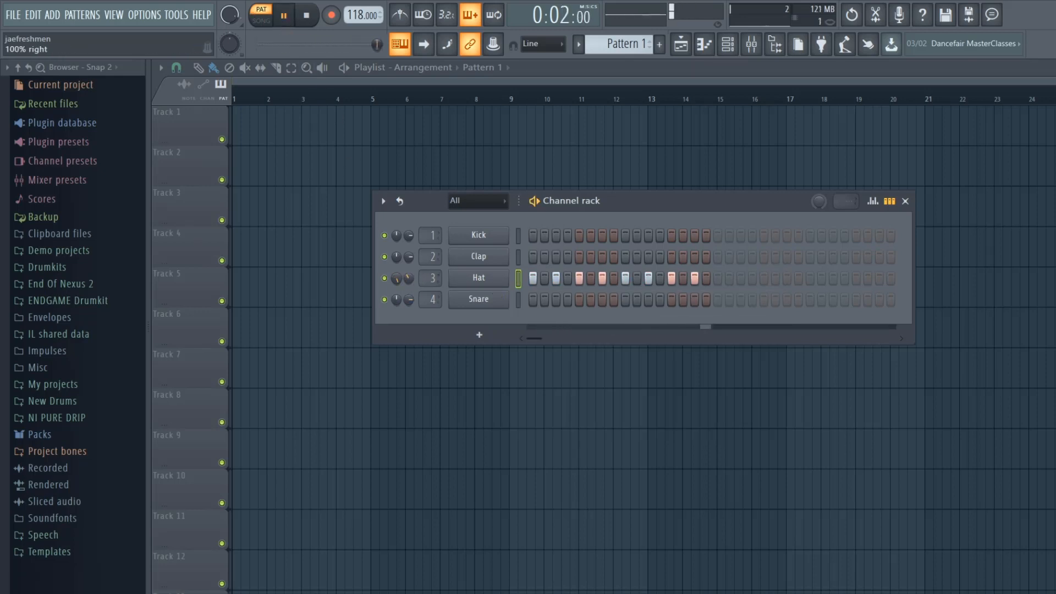
{"action": "right_click", "coordinate": [407, 277]}
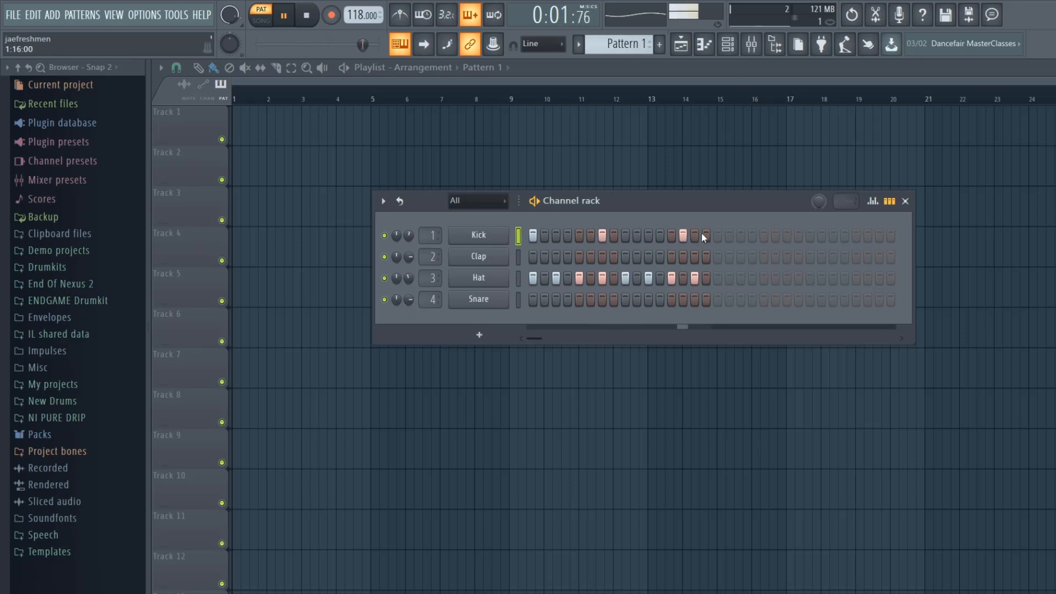
{"action": "left_click", "coordinate": [284, 14]}
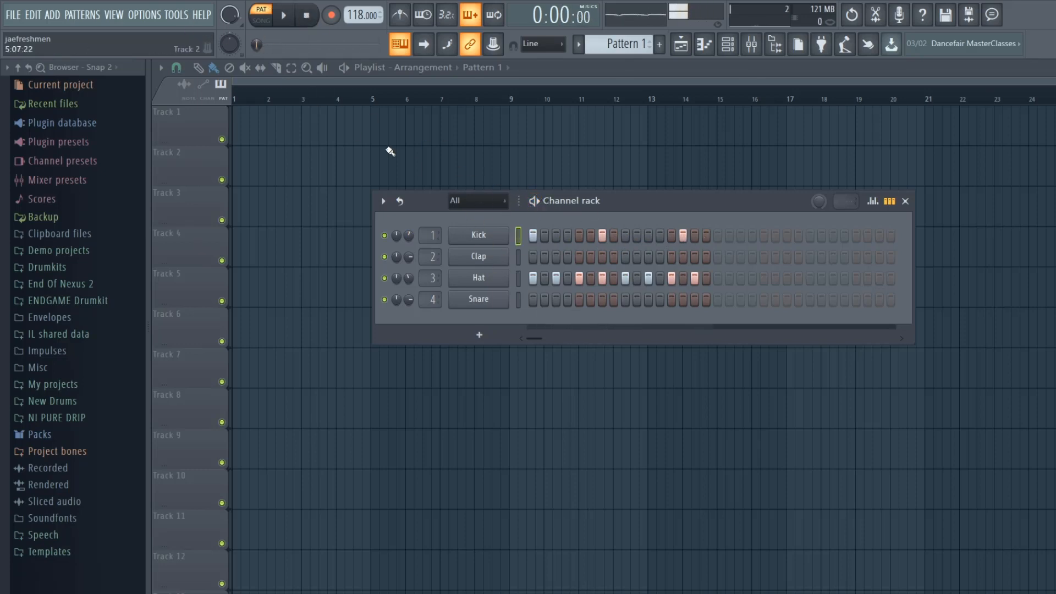
{"action": "left_click", "coordinate": [260, 12]}
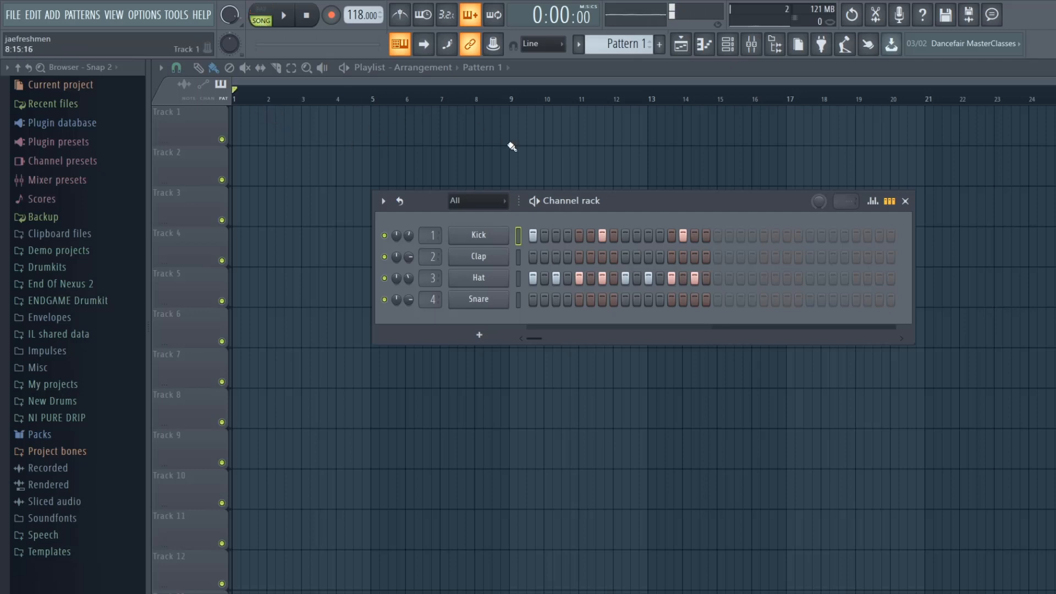
{"action": "left_click", "coordinate": [905, 200]}
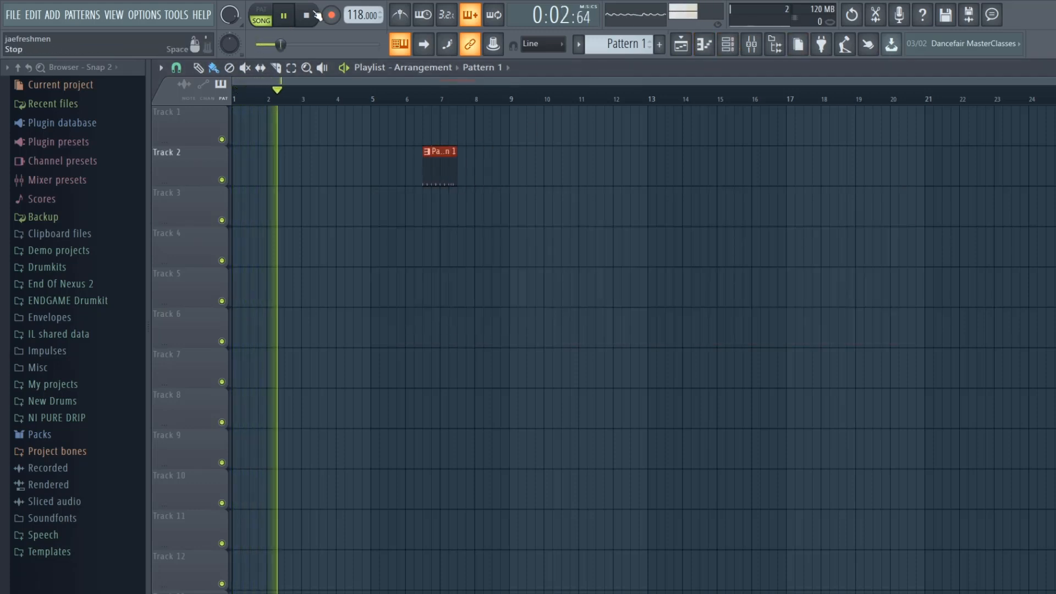
{"action": "left_click", "coordinate": [306, 14]}
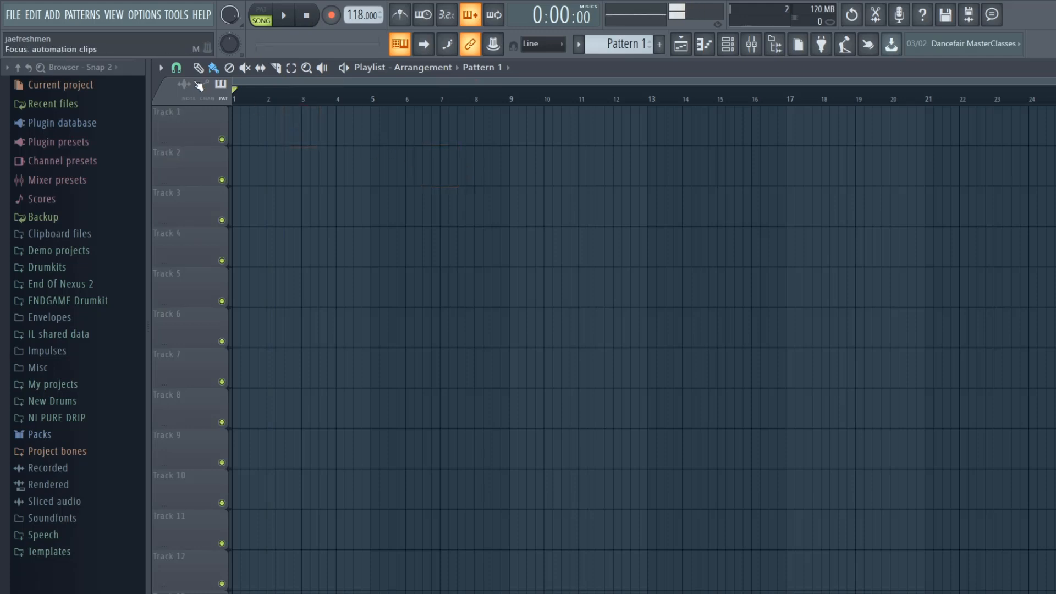
{"action": "left_click", "coordinate": [220, 83]}
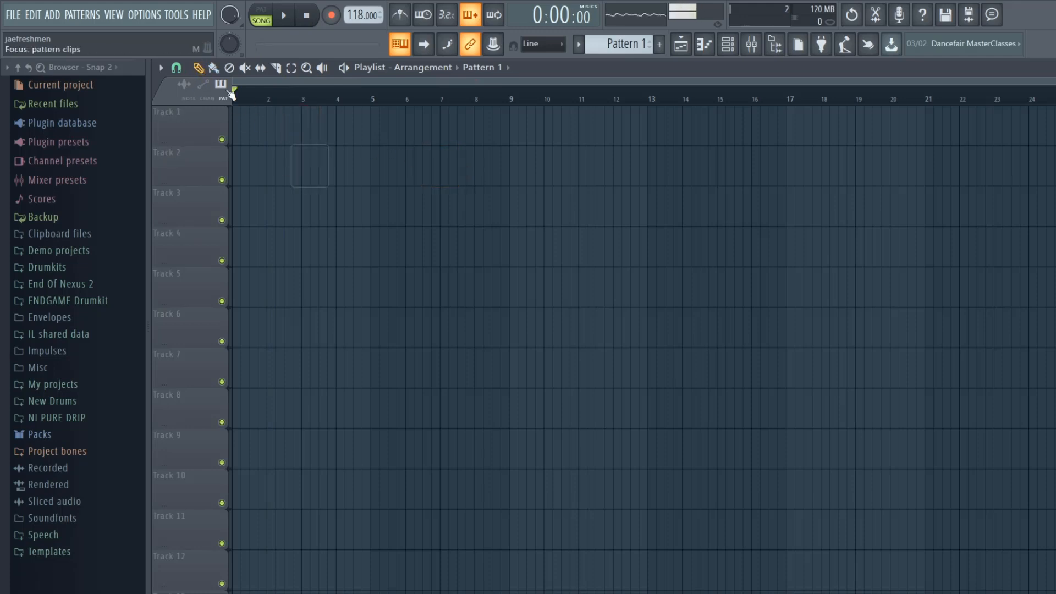
{"action": "left_click", "coordinate": [307, 120]}
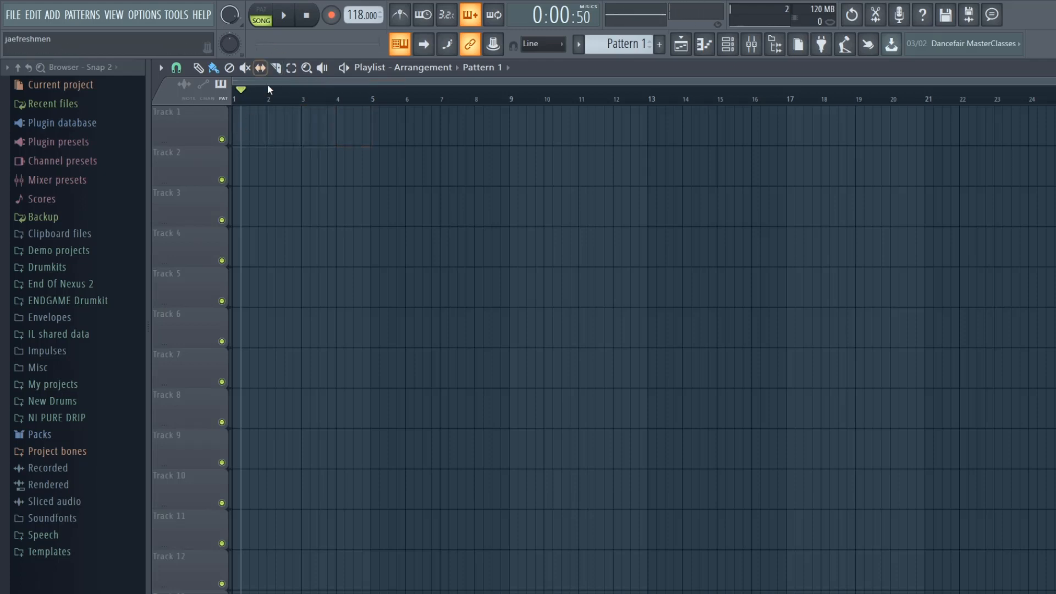
Play and stop the song, then open the Tempo tapper from the tempo display's options.
{"action": "left_click", "coordinate": [283, 14]}
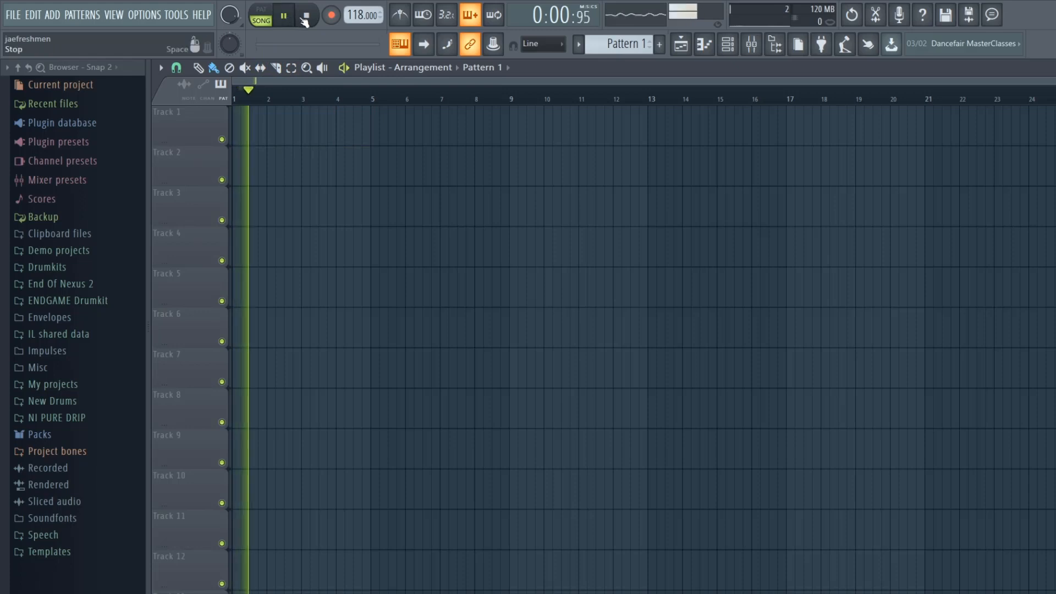
{"action": "left_click", "coordinate": [331, 14]}
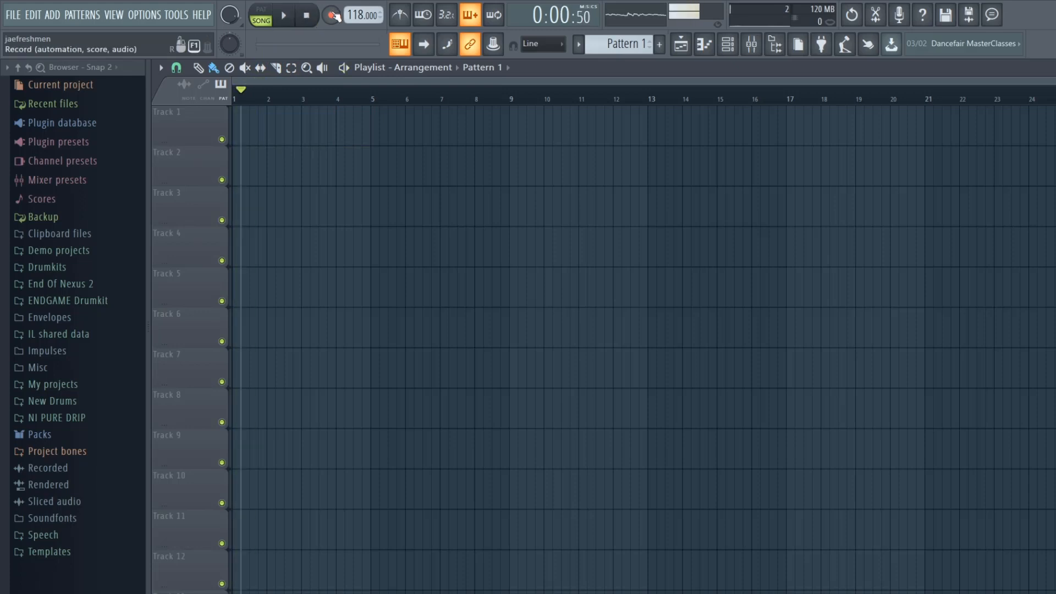
{"action": "right_click", "coordinate": [359, 14]}
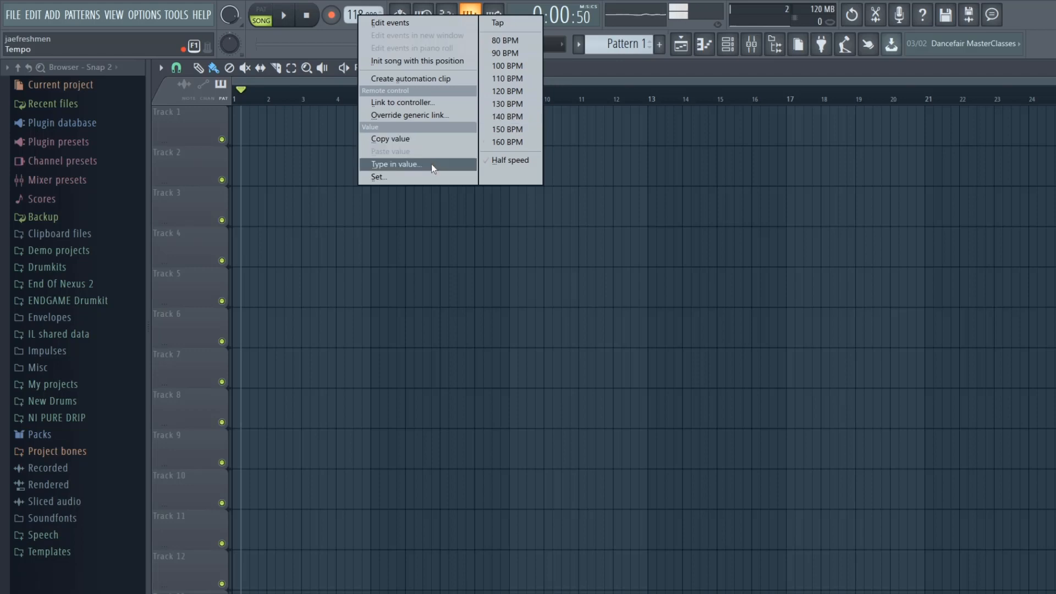
{"action": "left_click", "coordinate": [496, 22]}
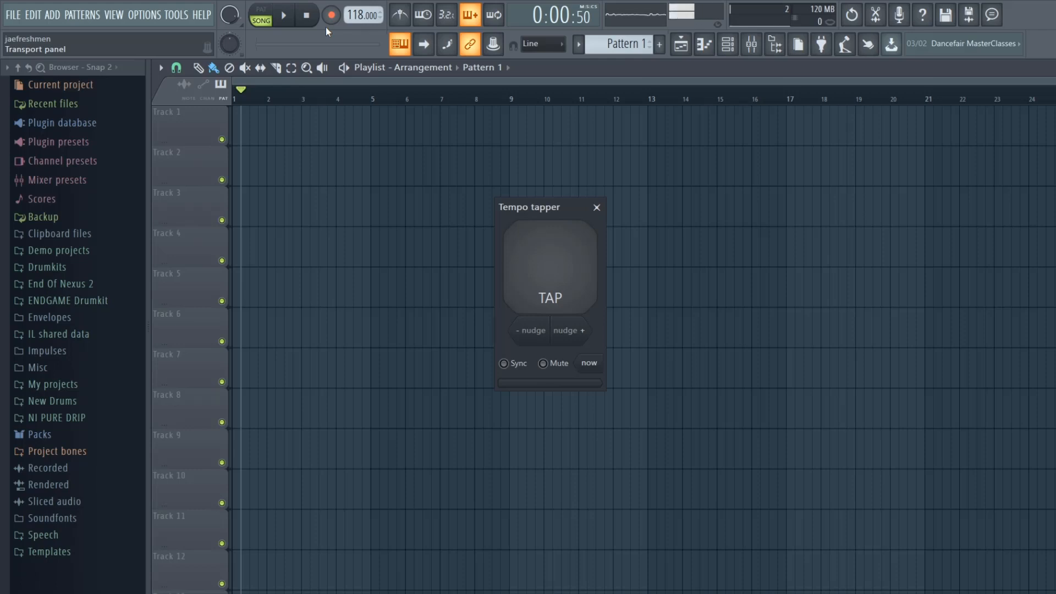
Tap repeatedly in the Tempo tapper to set a new tempo of 143 BPM.
{"action": "left_click", "coordinate": [550, 266]}
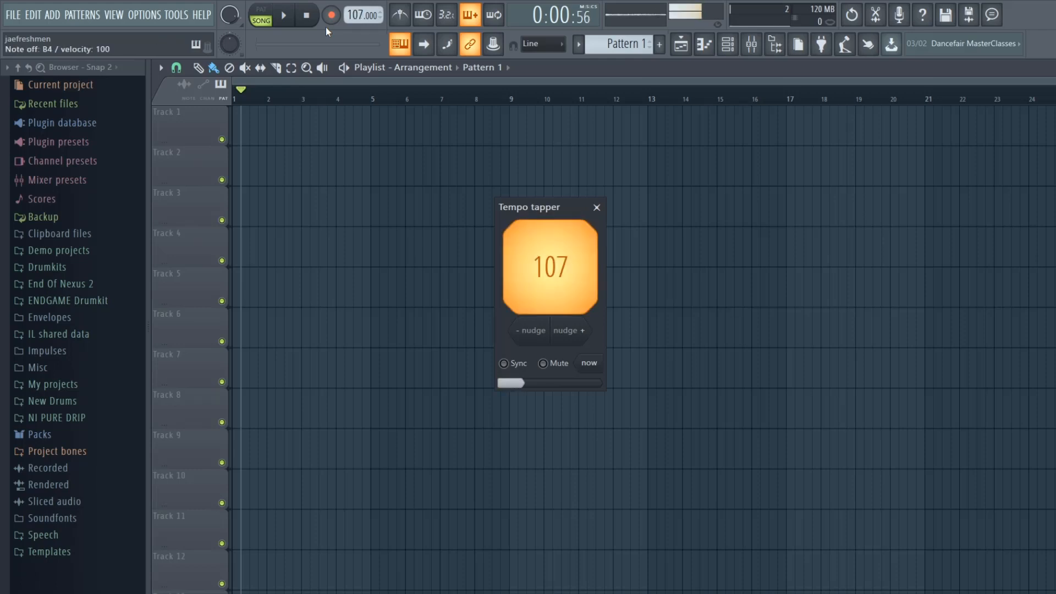
{"action": "left_click", "coordinate": [550, 266]}
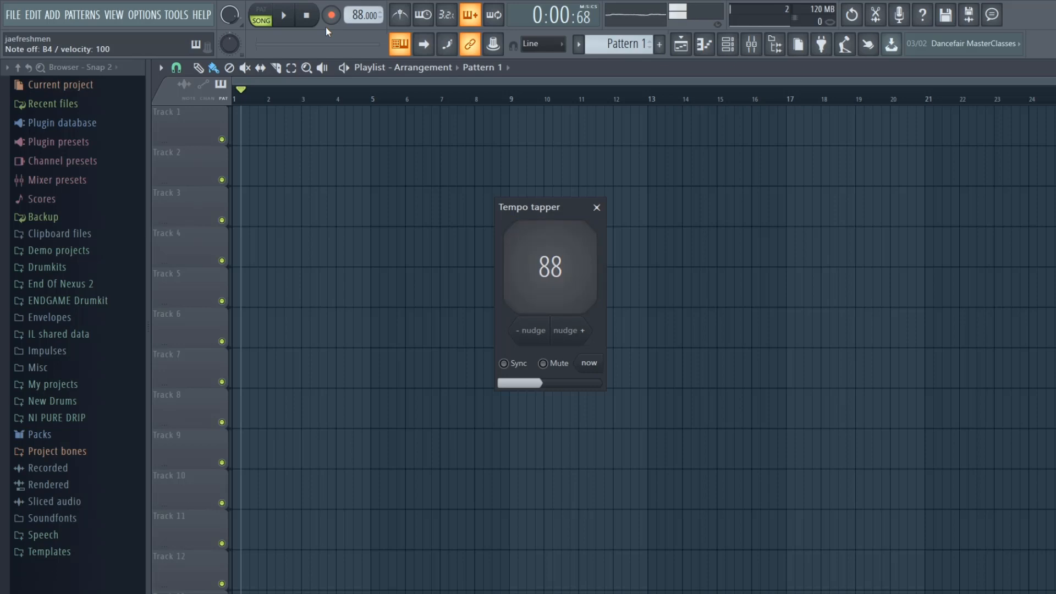
{"action": "left_click", "coordinate": [550, 266]}
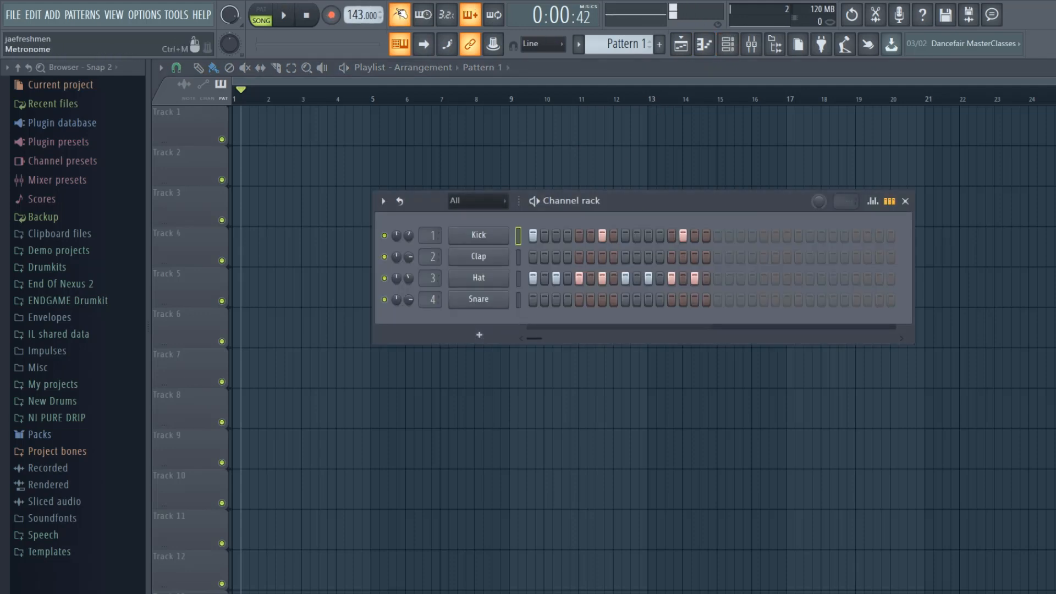
Play and stop the pattern loop, close the Channel rack and return playback to song mode.
{"action": "left_click", "coordinate": [282, 14]}
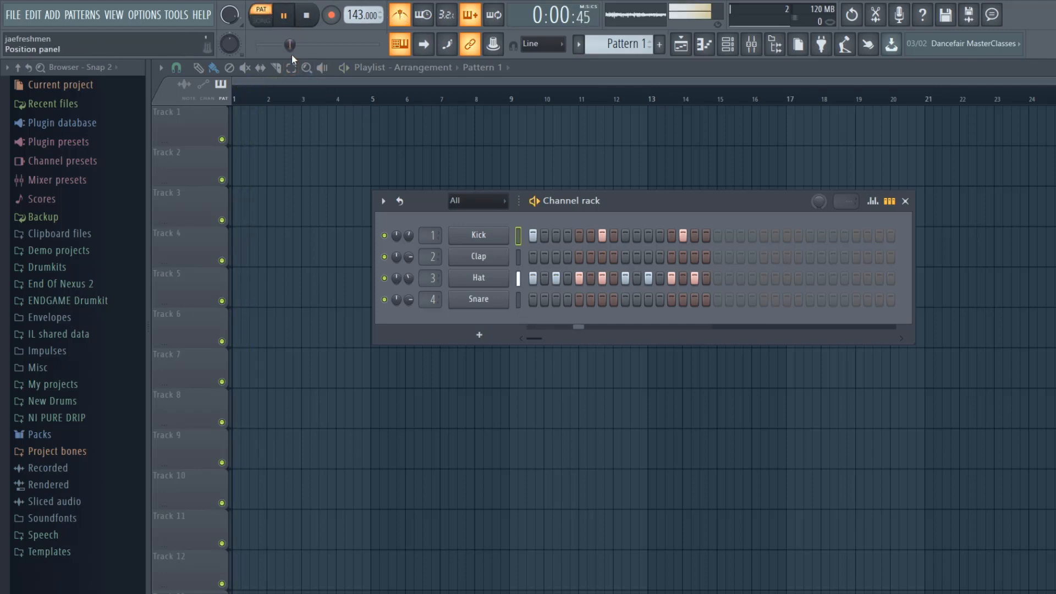
{"action": "left_click", "coordinate": [305, 14]}
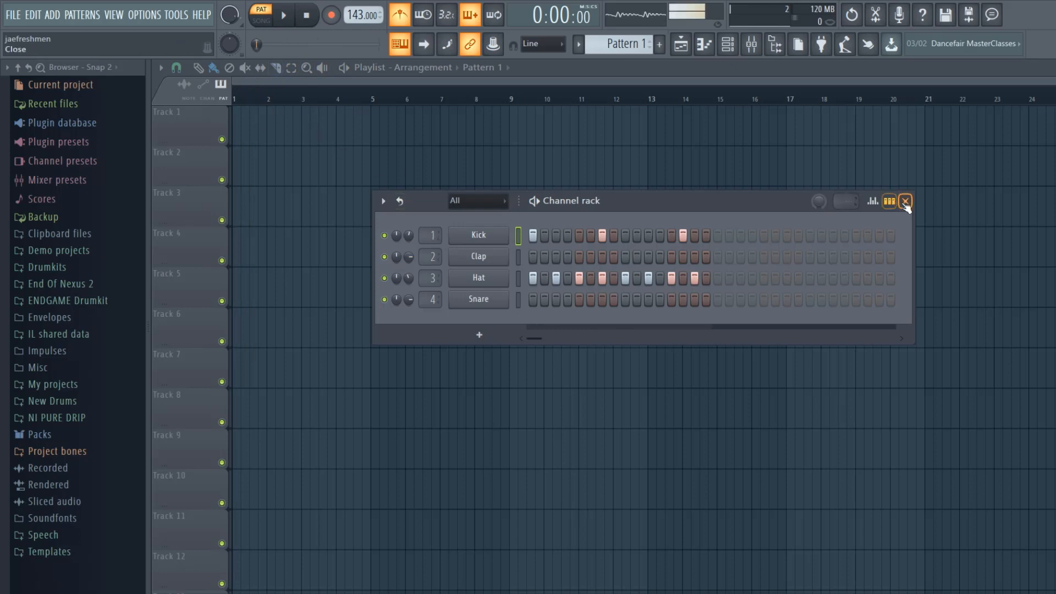
{"action": "left_click", "coordinate": [904, 201]}
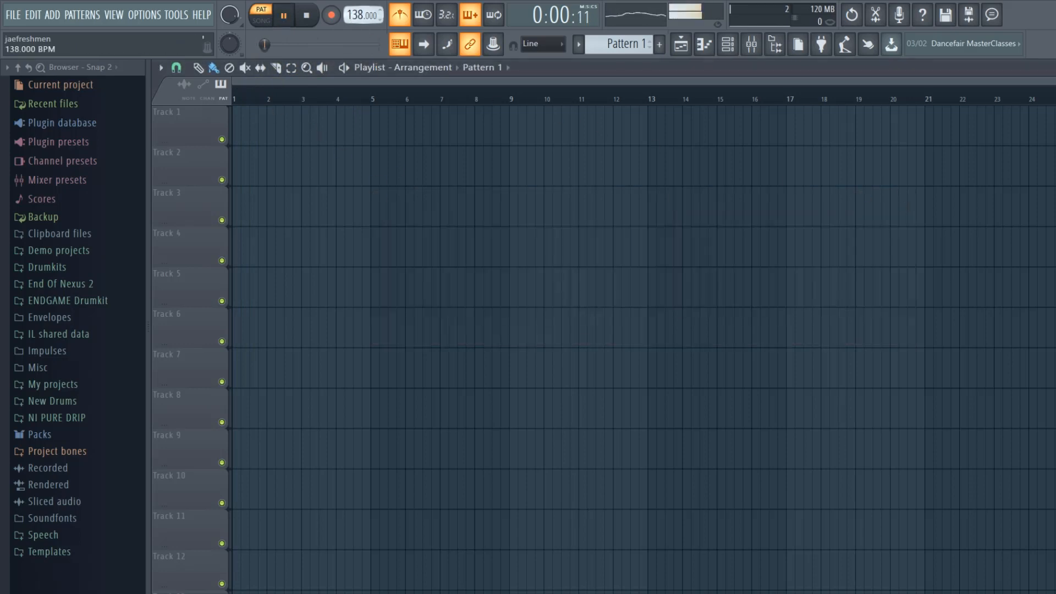
{"action": "left_click", "coordinate": [262, 20]}
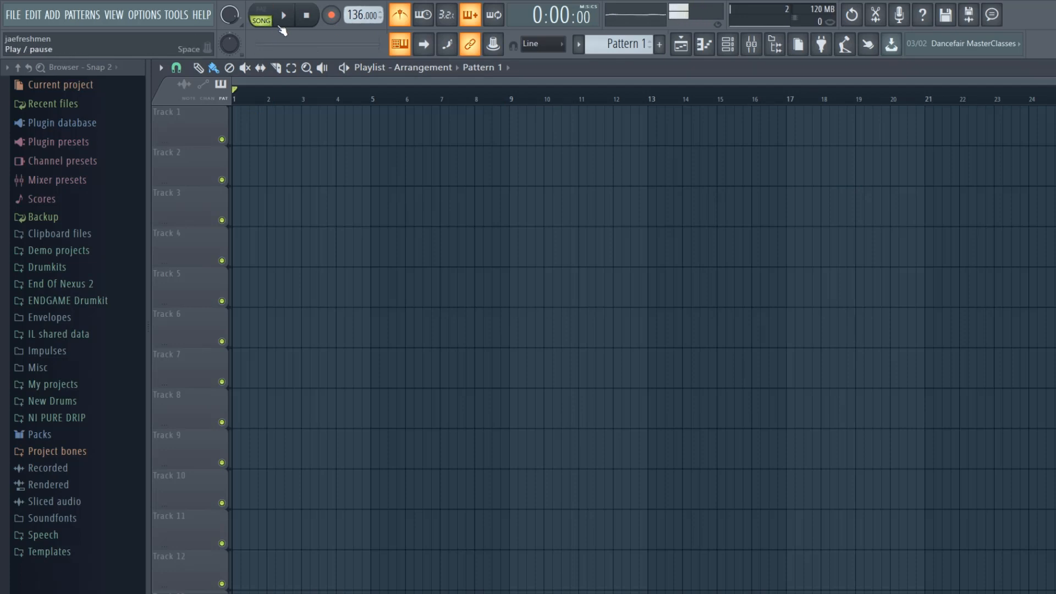
{"action": "left_click", "coordinate": [283, 15]}
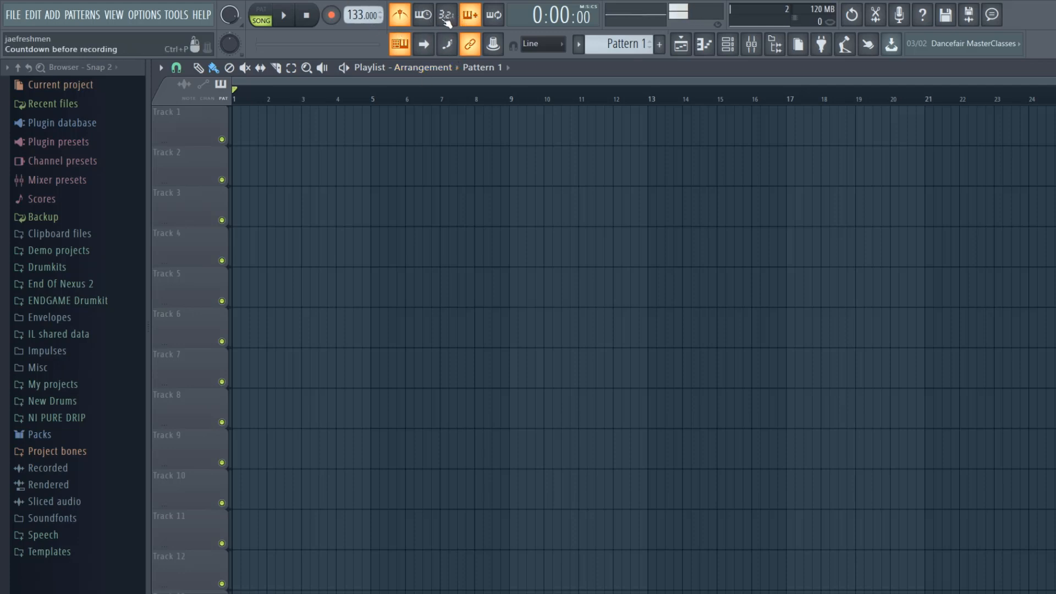
Switch on the countdown before recording in the transport toolbar.
{"action": "left_click", "coordinate": [446, 15]}
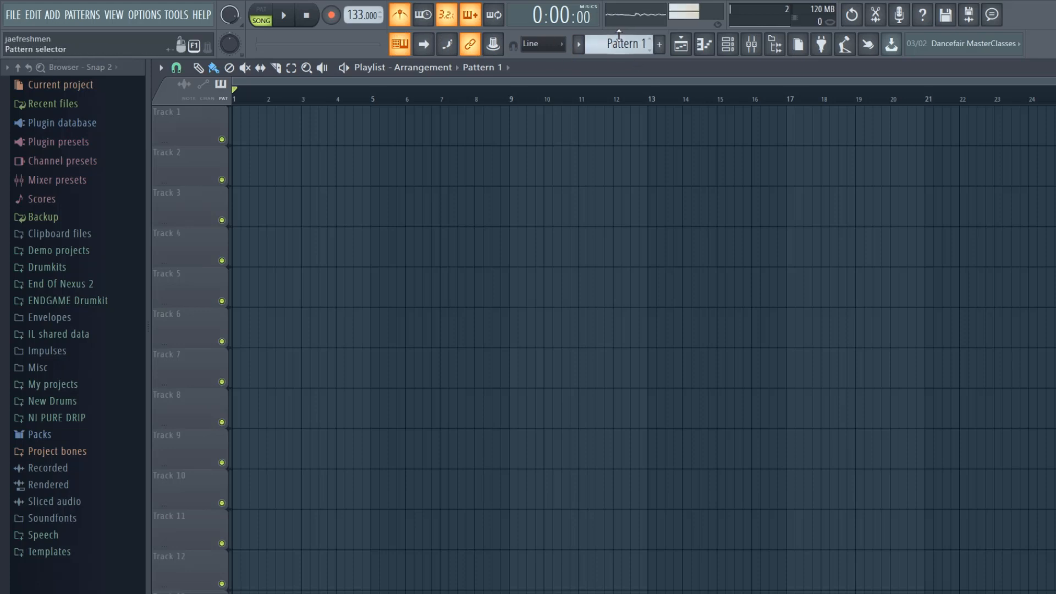
Switch among Patterns 1, 2 and 10, leaving Pattern 10 current with the channel rack closed.
{"action": "left_click", "coordinate": [727, 44]}
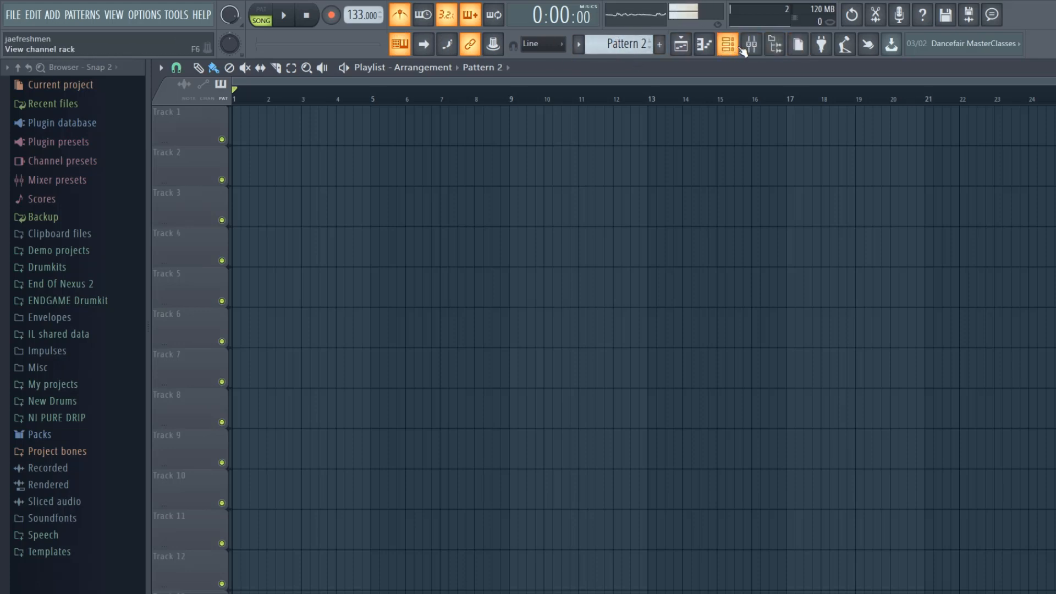
{"action": "left_click", "coordinate": [727, 44]}
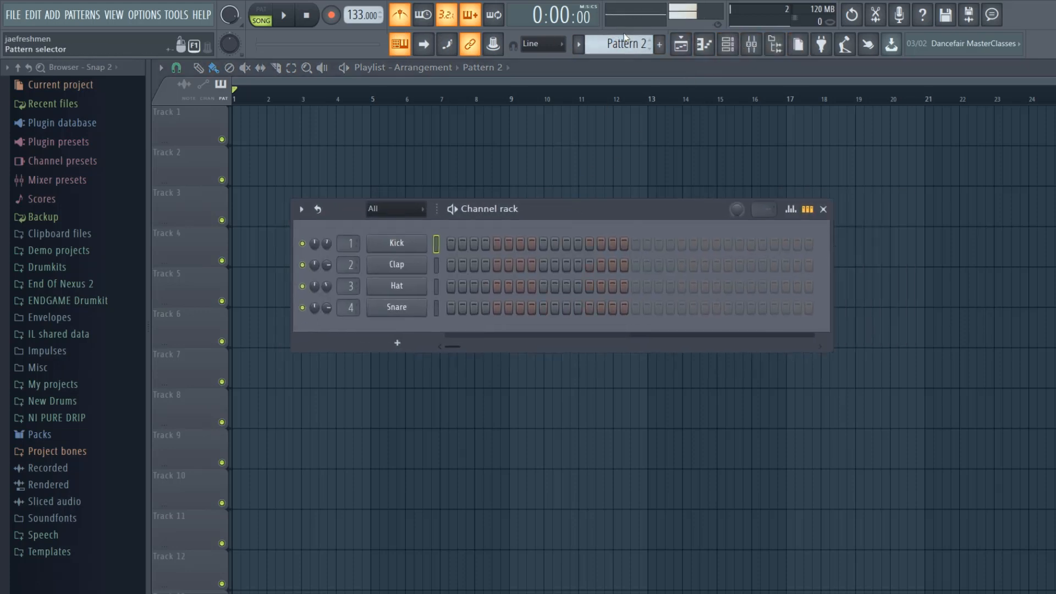
{"action": "left_click", "coordinate": [532, 244]}
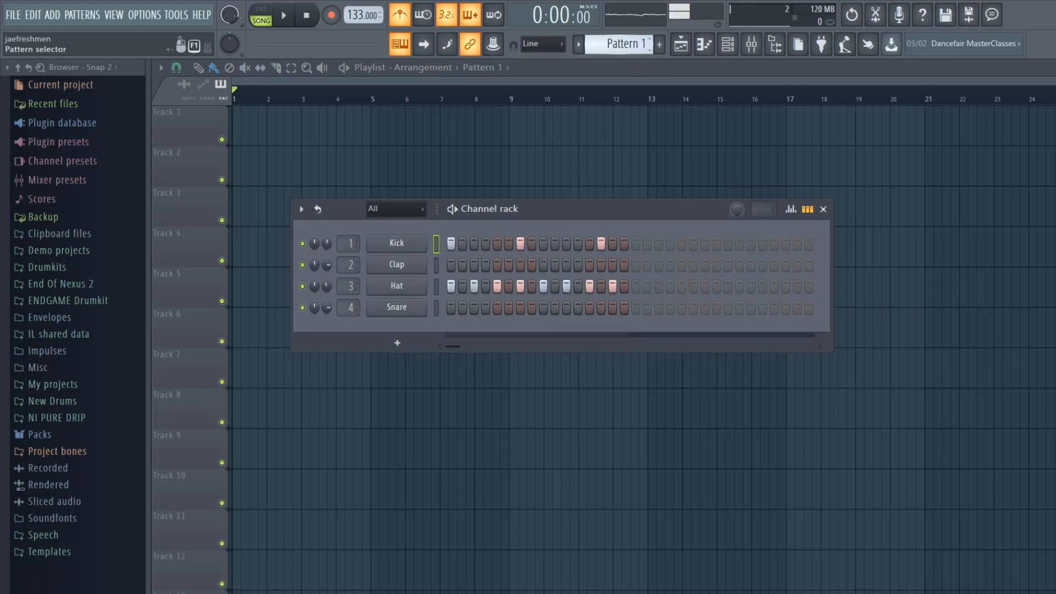
{"action": "left_click", "coordinate": [658, 44]}
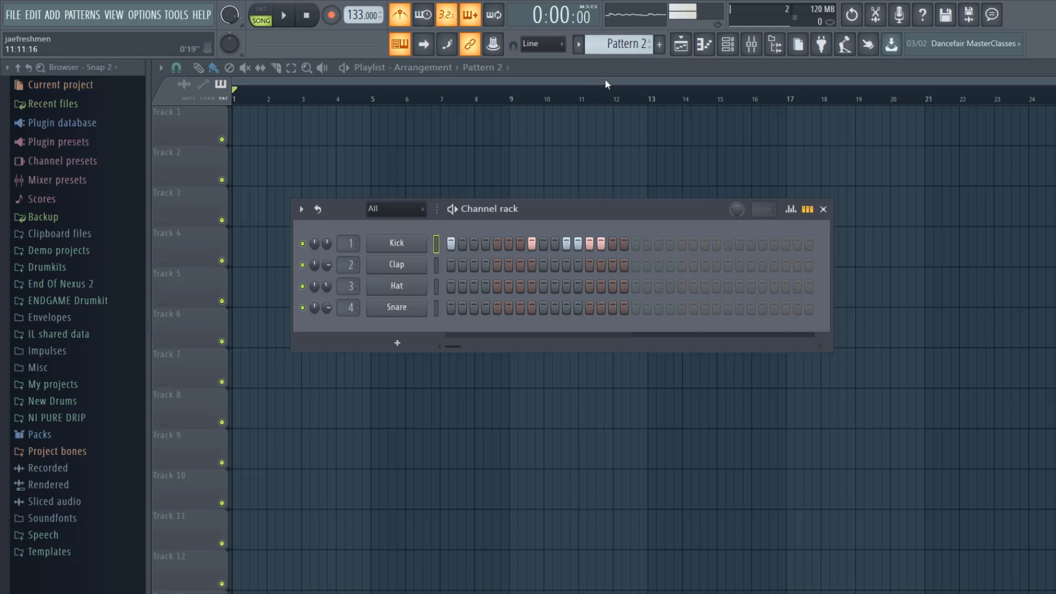
{"action": "left_click", "coordinate": [623, 44]}
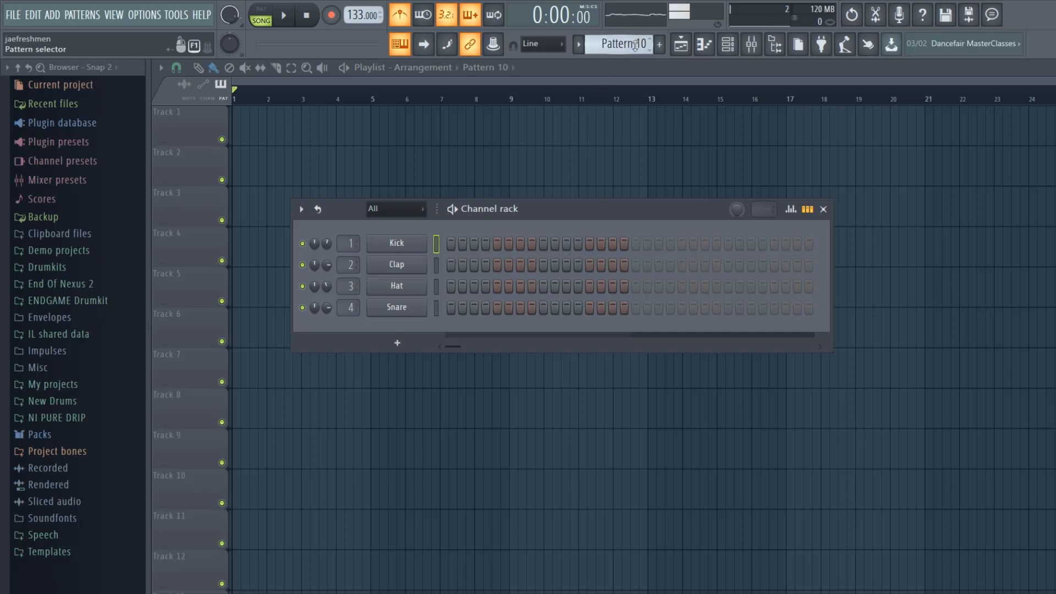
{"action": "mouse_move", "coordinate": [822, 209]}
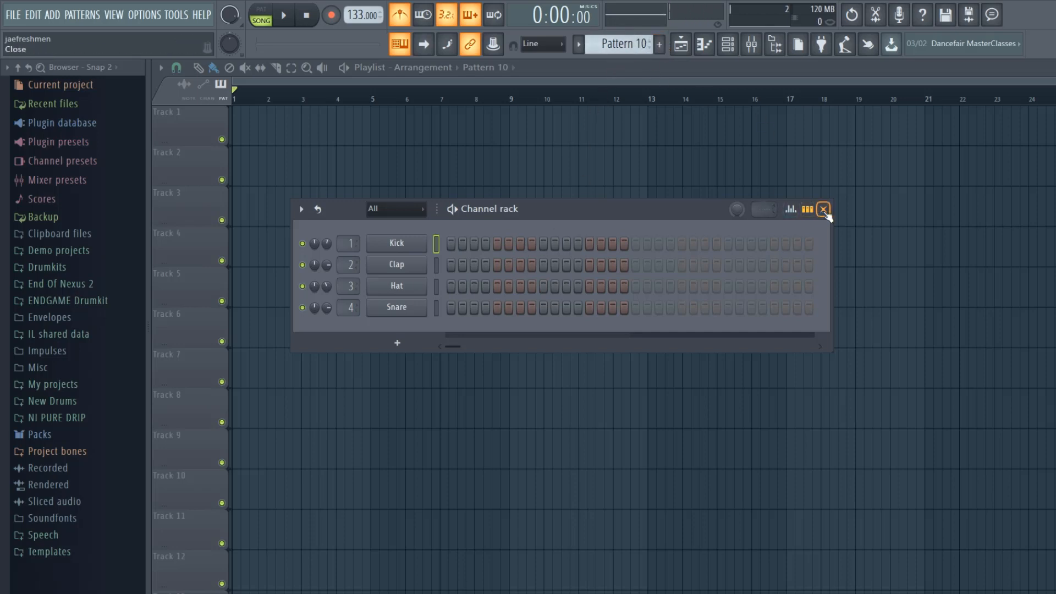
{"action": "left_click", "coordinate": [823, 209]}
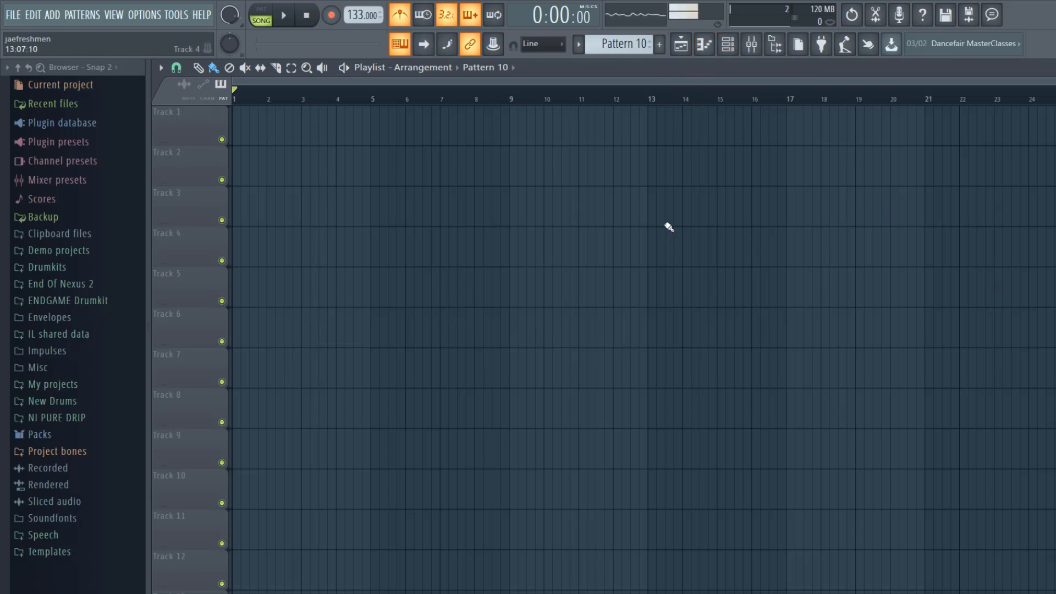
{"action": "mouse_move", "coordinate": [355, 265]}
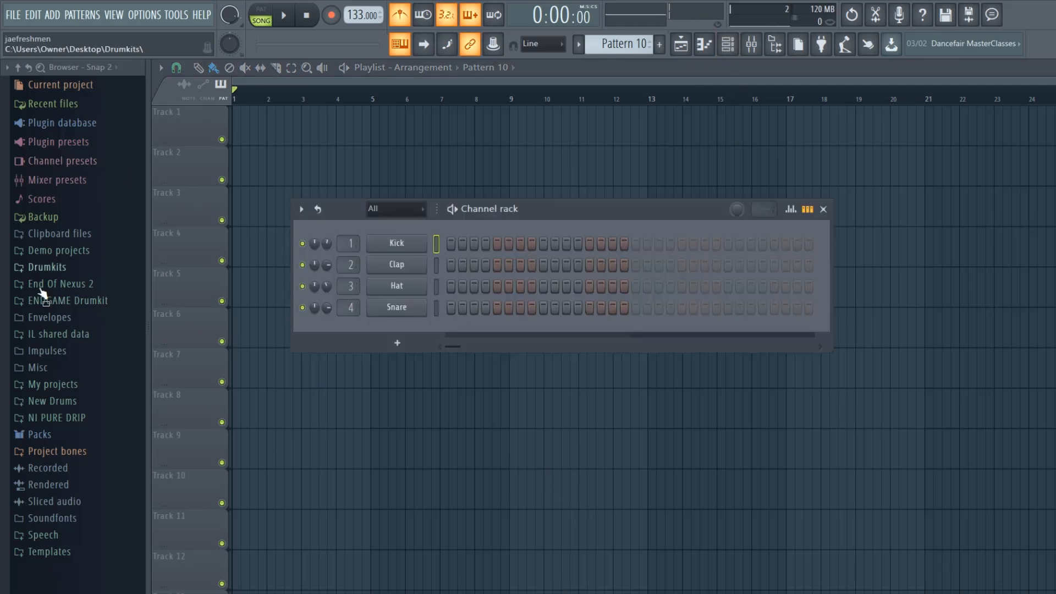
Expand the browser's Packs folder down to the Hats drum samples.
{"action": "left_click", "coordinate": [40, 433]}
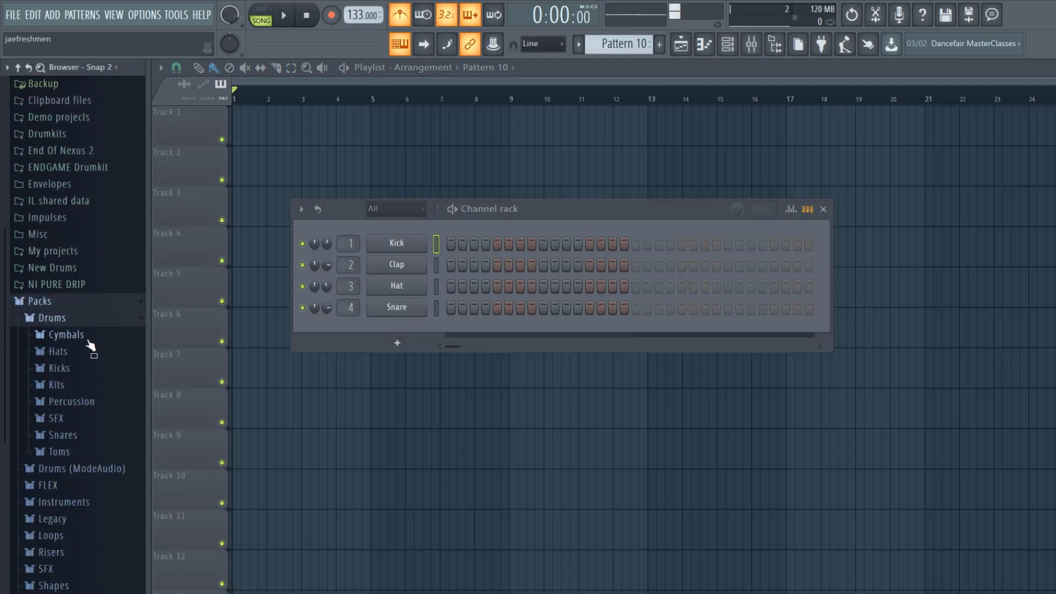
{"action": "left_click", "coordinate": [56, 351]}
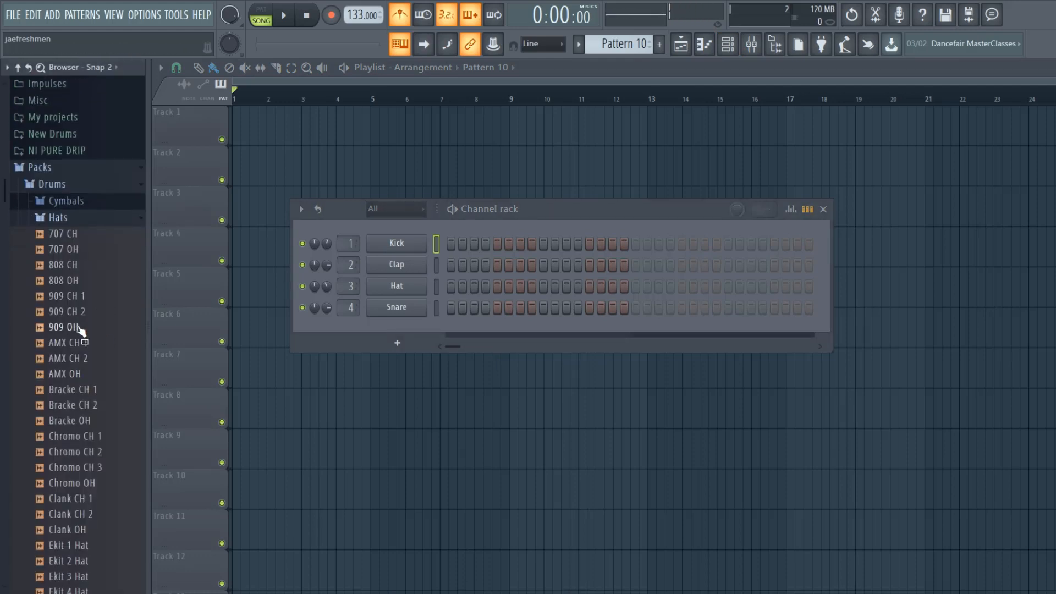
{"action": "double_click", "coordinate": [73, 389]}
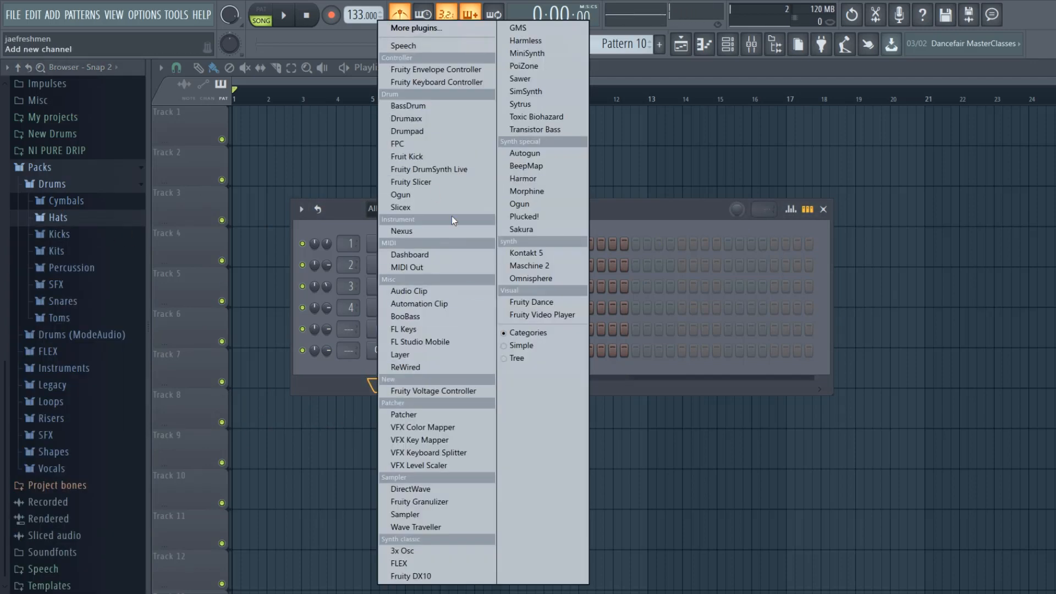
{"action": "mouse_move", "coordinate": [409, 254]}
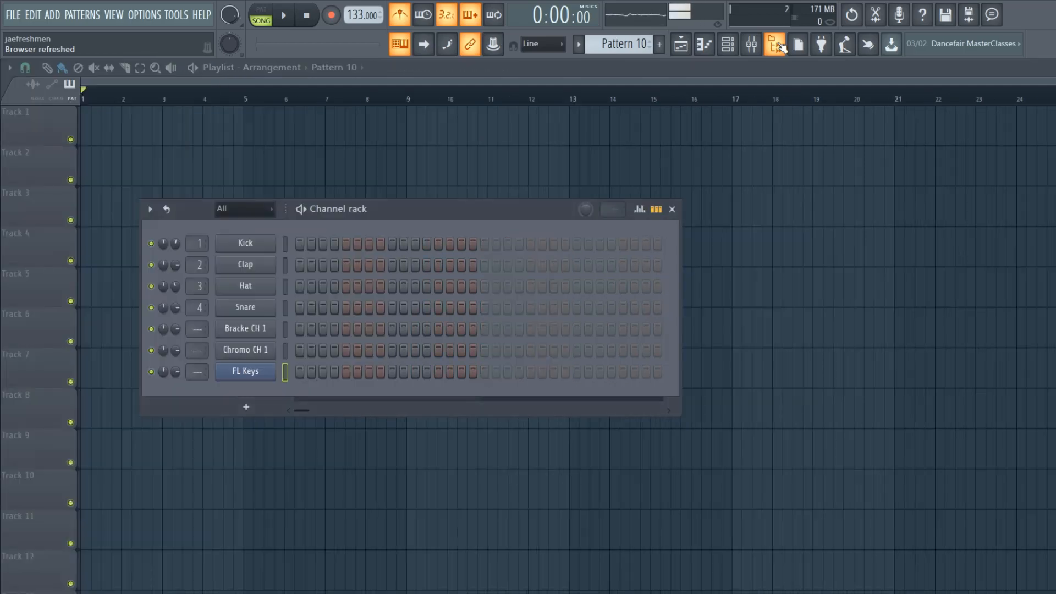
Show the mixer, channel rack and FL Keys piano roll in turn, returning to the playlist.
{"action": "left_click", "coordinate": [749, 44]}
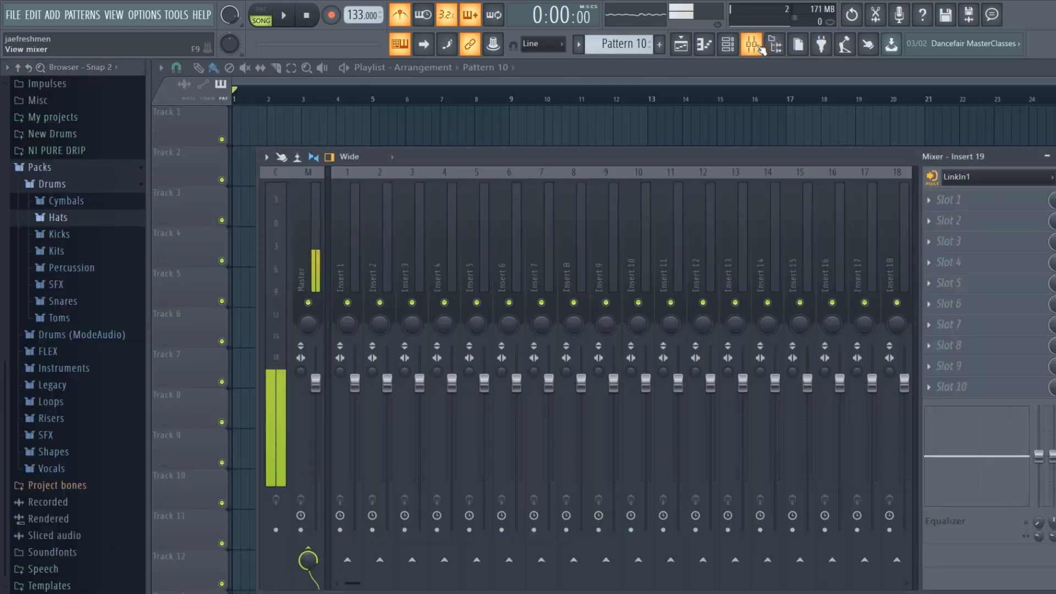
{"action": "left_click", "coordinate": [727, 44]}
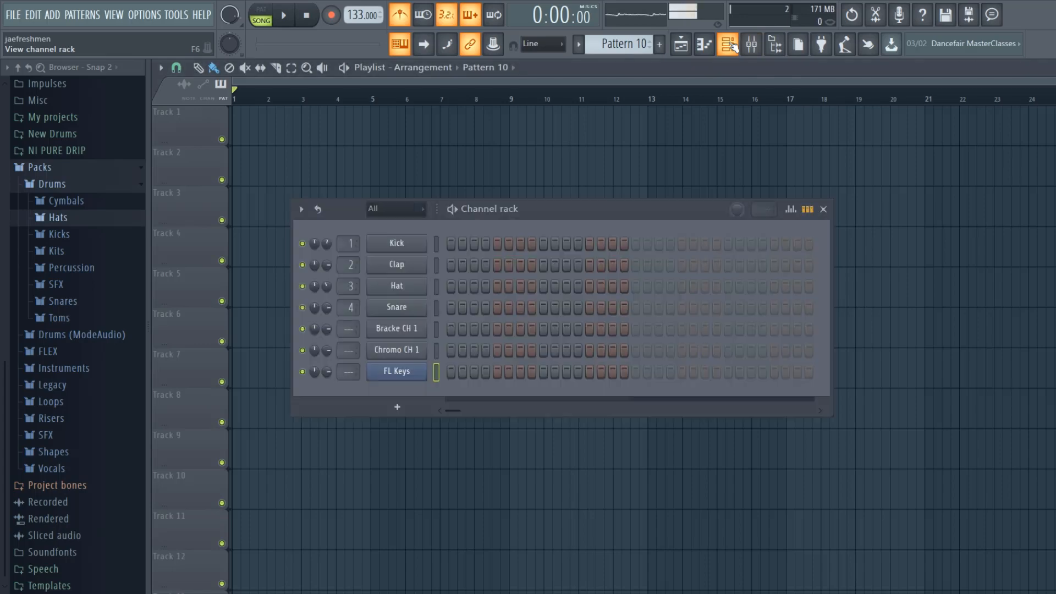
{"action": "left_click", "coordinate": [704, 44]}
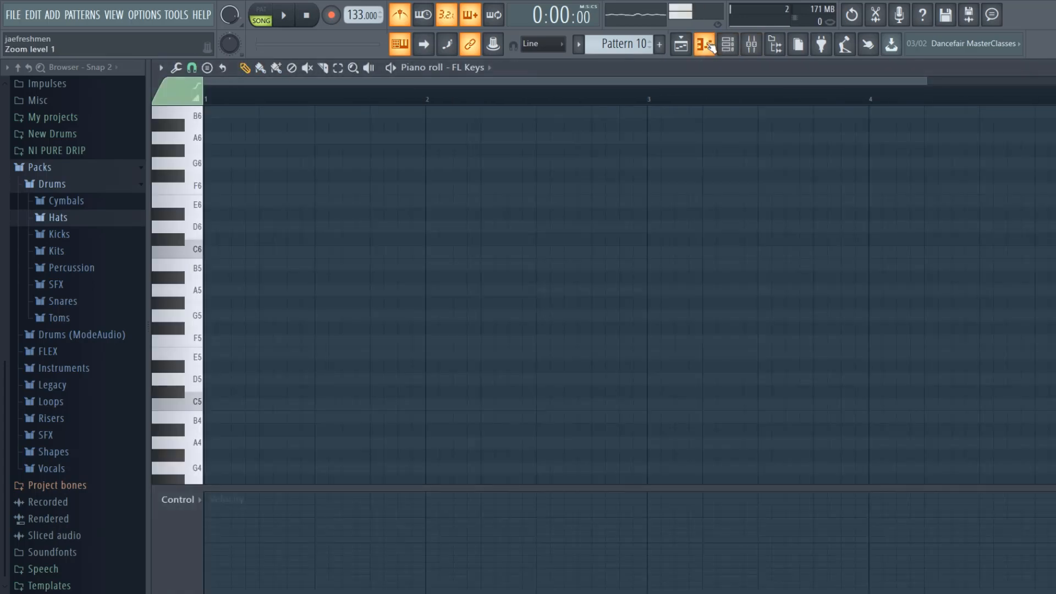
{"action": "left_click", "coordinate": [679, 44]}
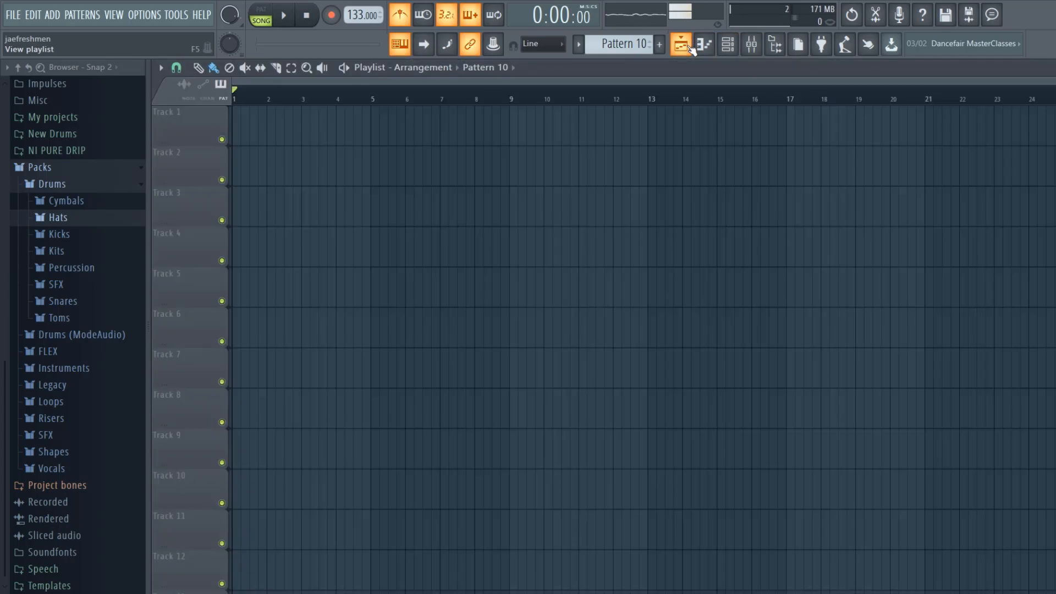
Toggle the piano roll and channel rack, ending with the rack over the playlist.
{"action": "left_click", "coordinate": [702, 44]}
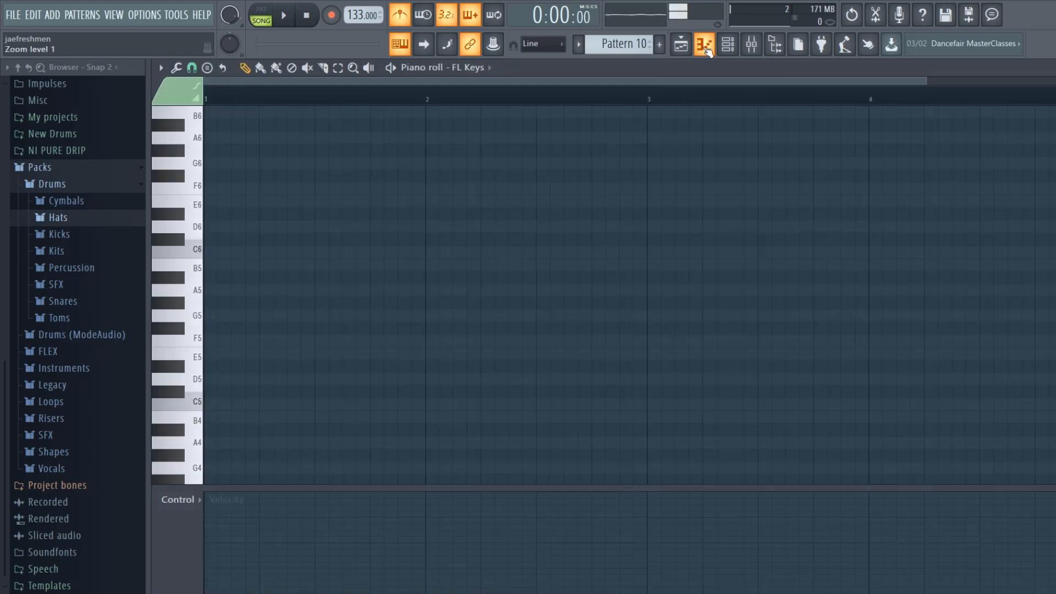
{"action": "left_click", "coordinate": [726, 44]}
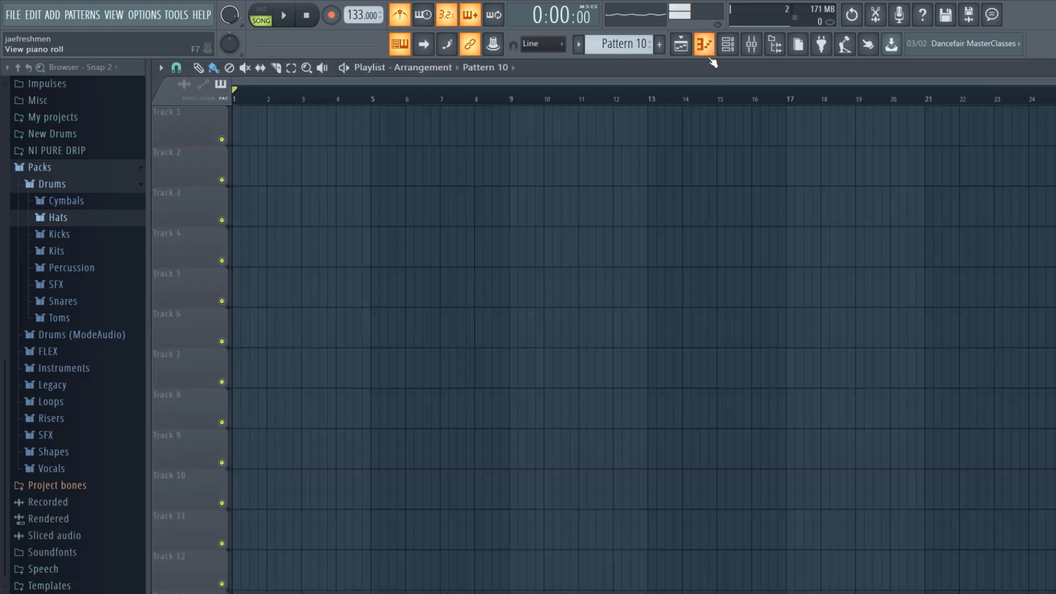
{"action": "left_click", "coordinate": [703, 44]}
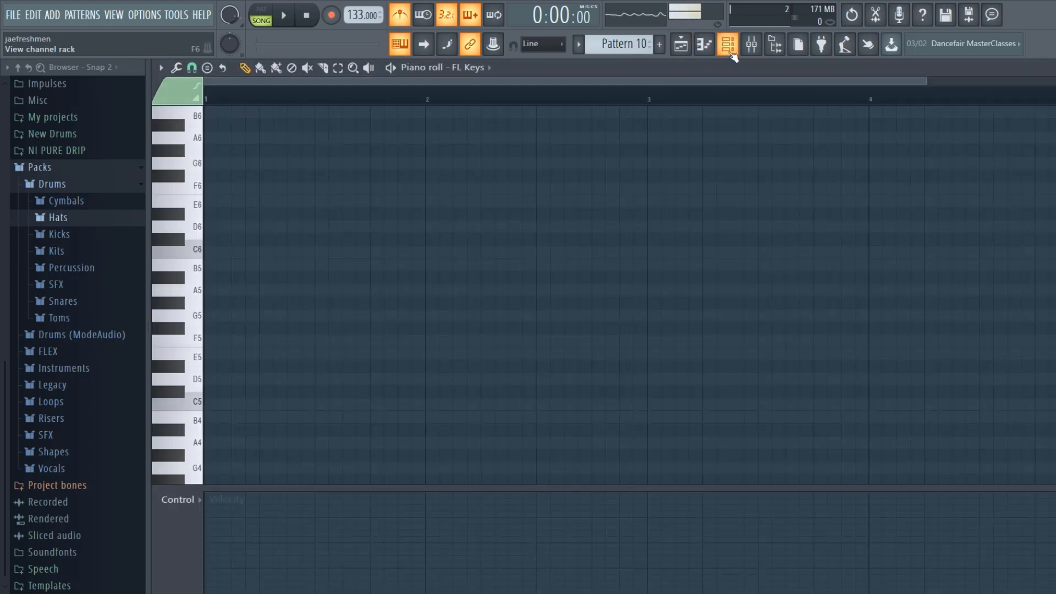
{"action": "left_click", "coordinate": [727, 44]}
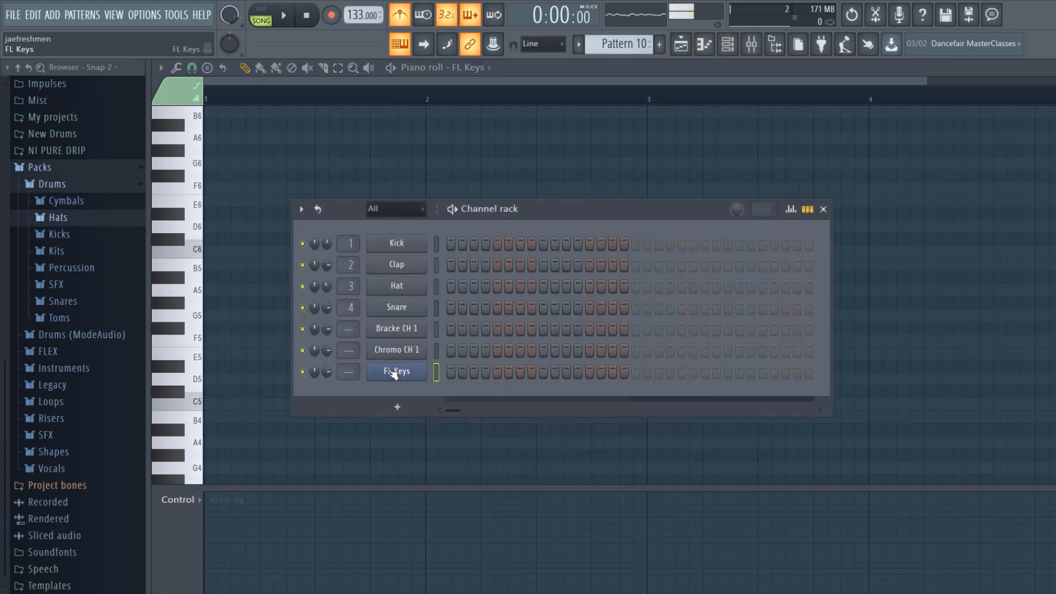
{"action": "right_click", "coordinate": [396, 370]}
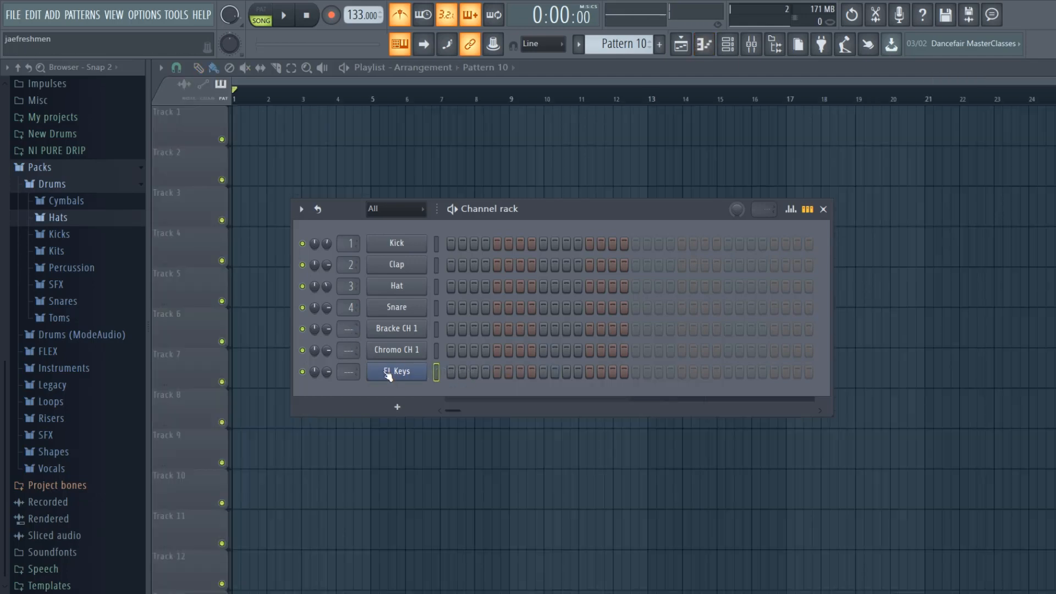
View Kick in the piano roll and bring up its sampler Channel Settings with the Kick Basic waveform.
{"action": "left_click", "coordinate": [395, 371]}
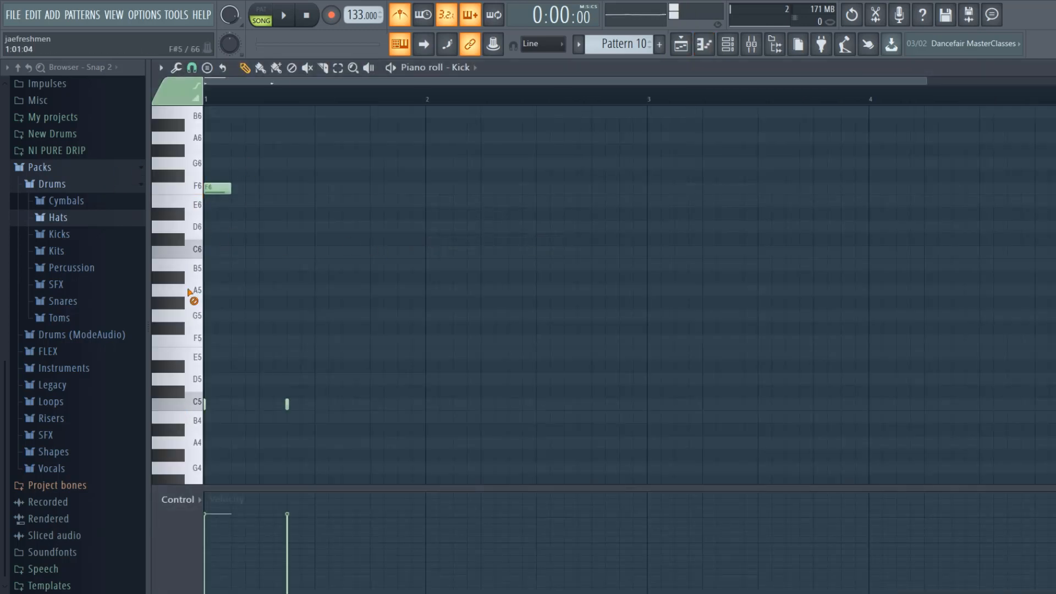
{"action": "left_click", "coordinate": [242, 415]}
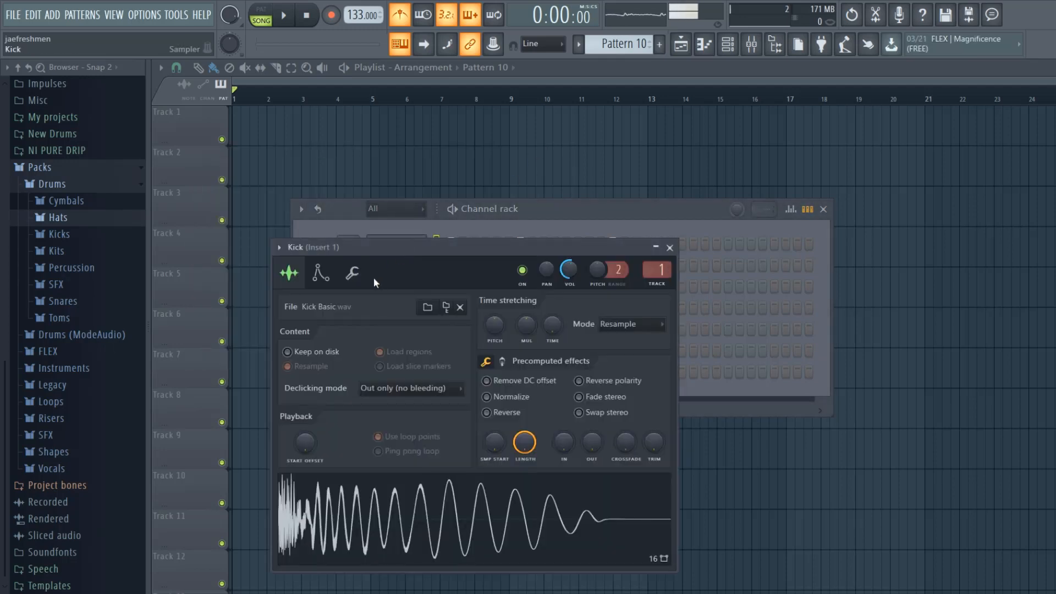
View the Kick channel's miscellaneous settings page and close the settings window.
{"action": "left_click", "coordinate": [352, 273]}
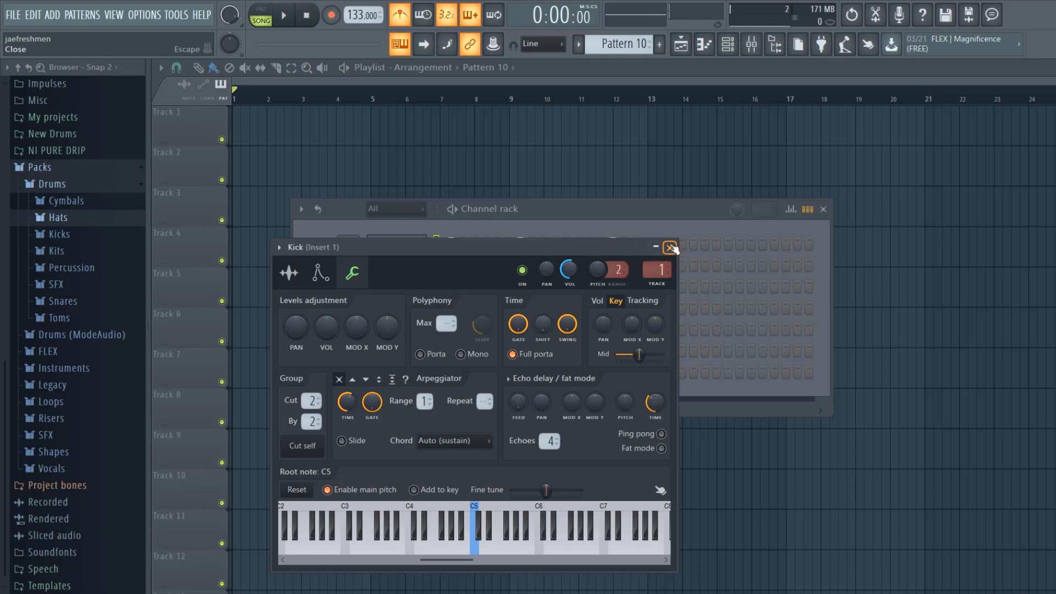
{"action": "left_click", "coordinate": [668, 247]}
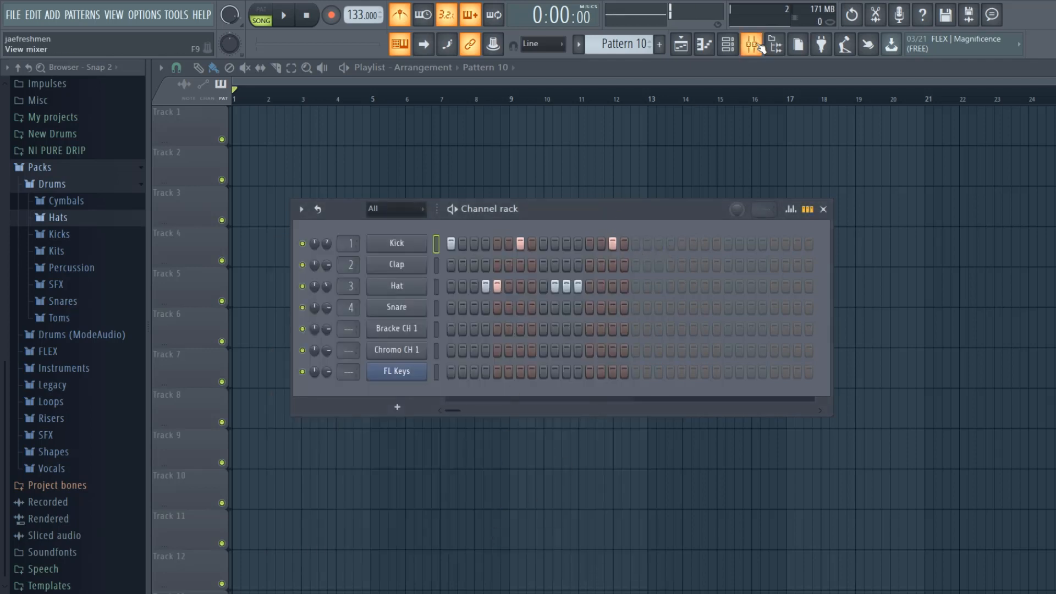
In the mixer, load Fruity Parametric EQ 2 and Solid Dynamics on Insert 1 and Fruity Soft Clipper on the master.
{"action": "left_click", "coordinate": [749, 44]}
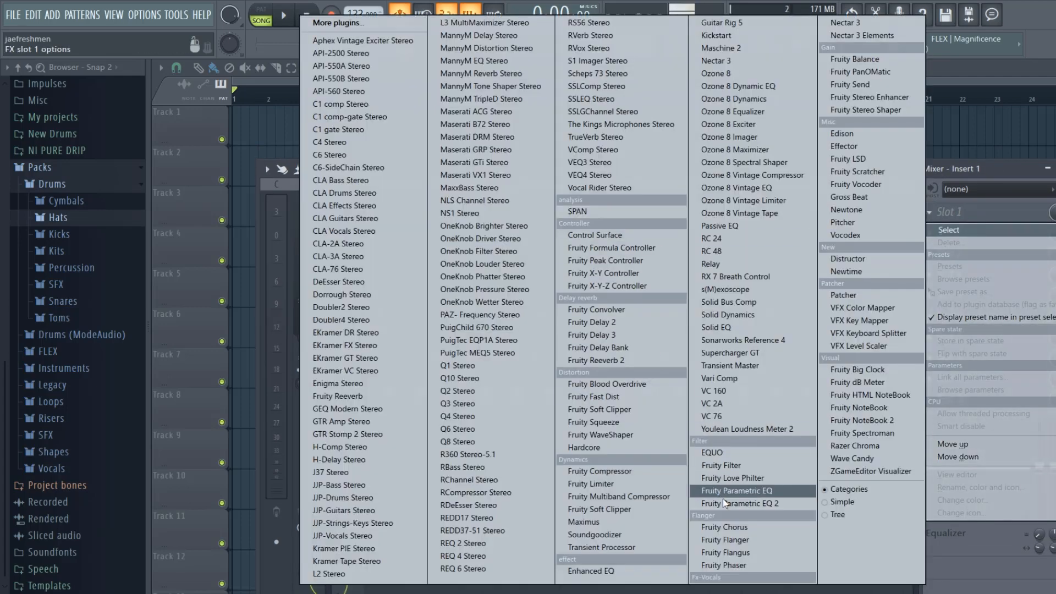
{"action": "left_click", "coordinate": [740, 504]}
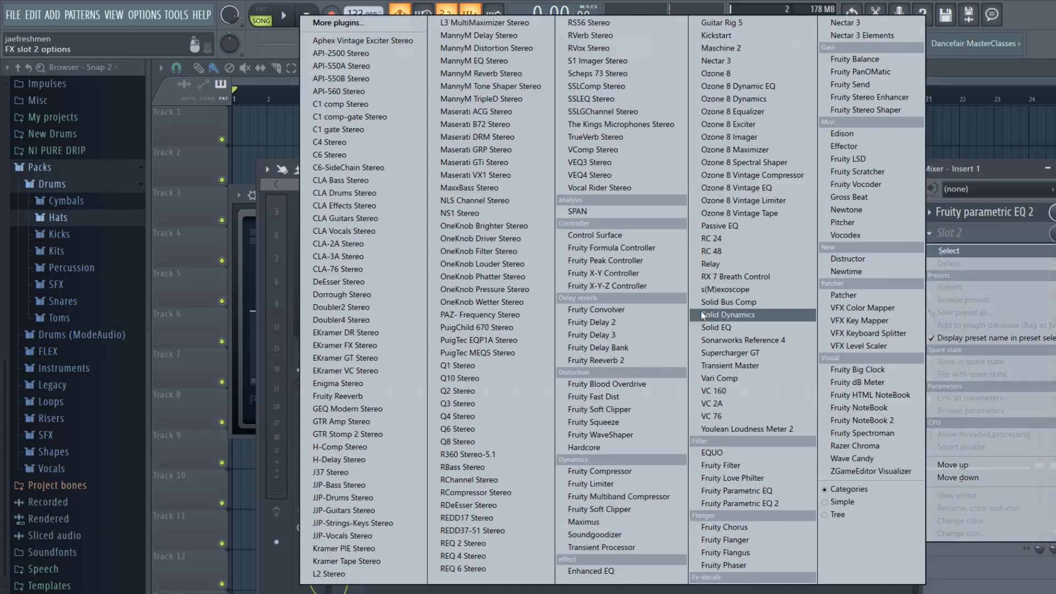
{"action": "left_click", "coordinate": [594, 361]}
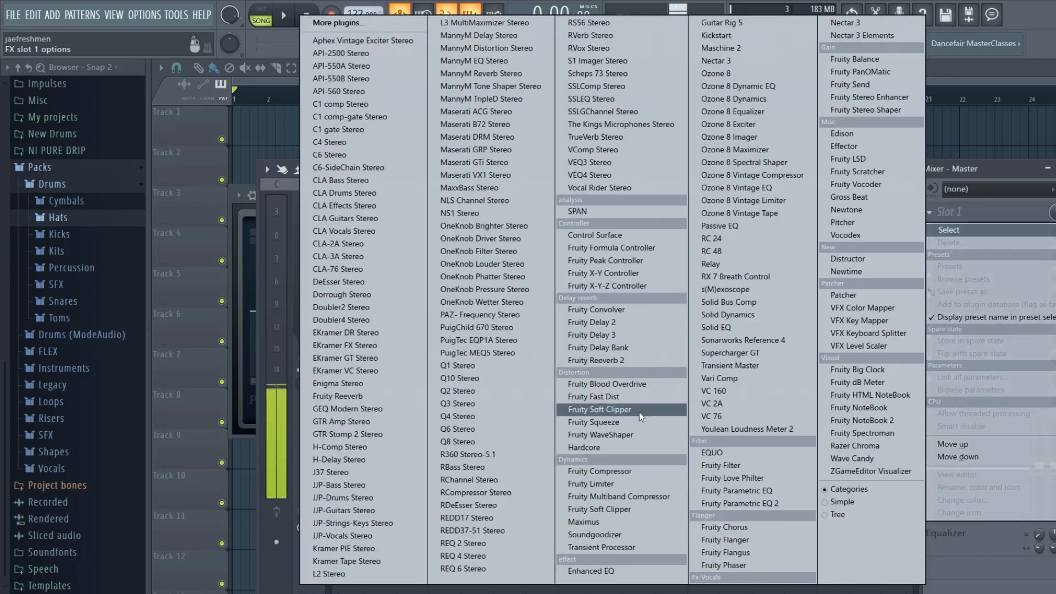
{"action": "left_click", "coordinate": [595, 360]}
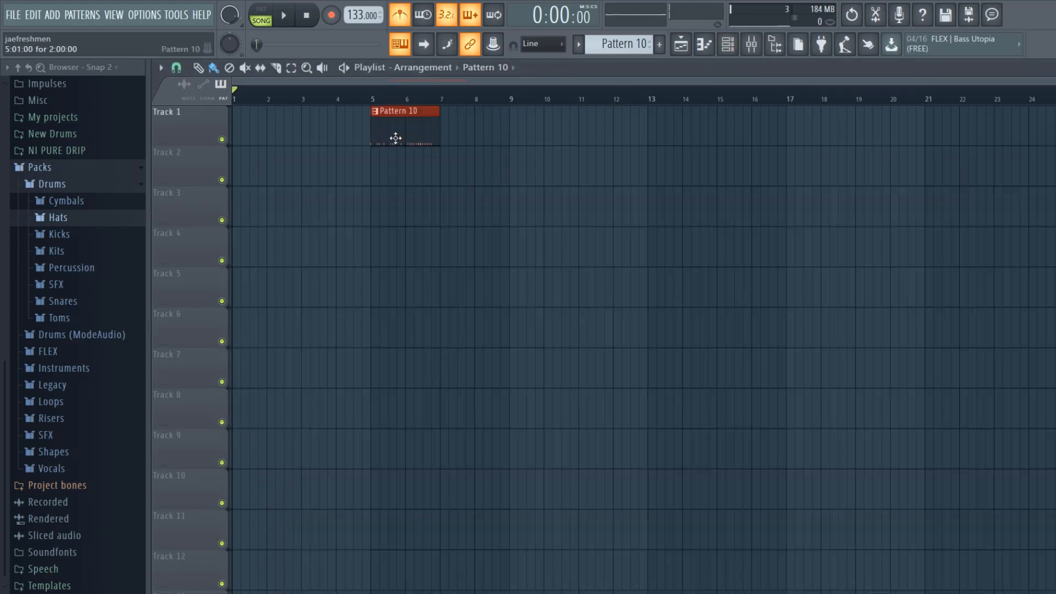
Drag the Pattern 10 clip along Track 1 of the playlist.
{"action": "left_click_drag", "start_coordinate": [396, 128], "coordinate": [266, 127]}
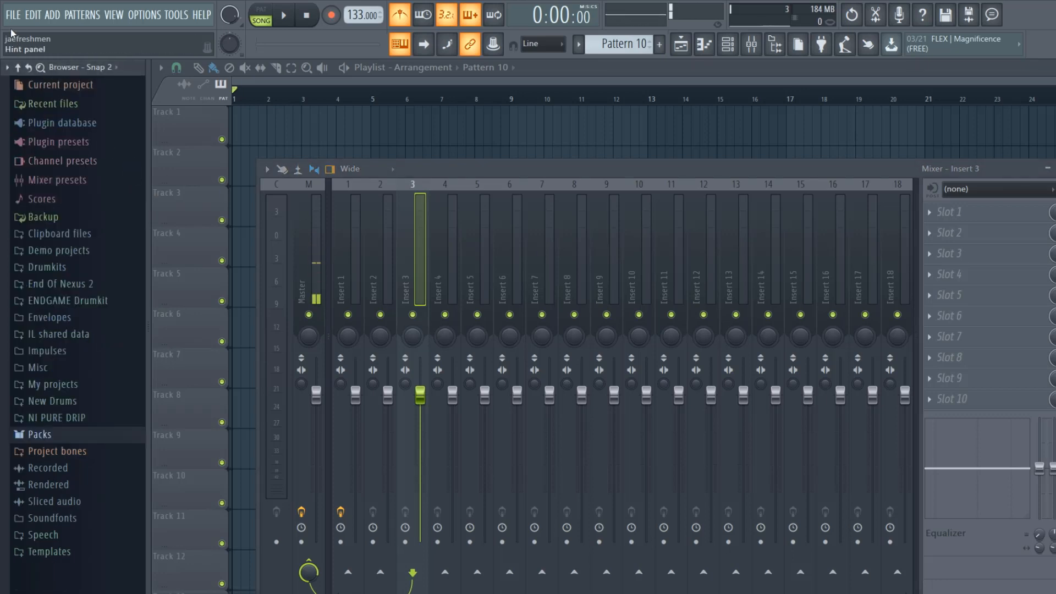
{"action": "left_click", "coordinate": [11, 15]}
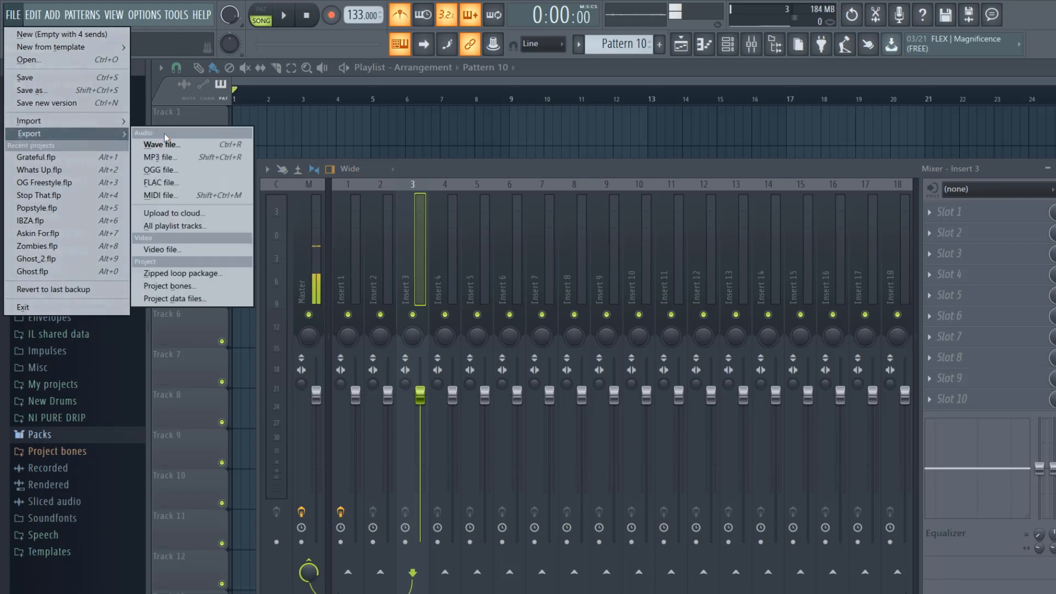
{"action": "left_click", "coordinate": [162, 144]}
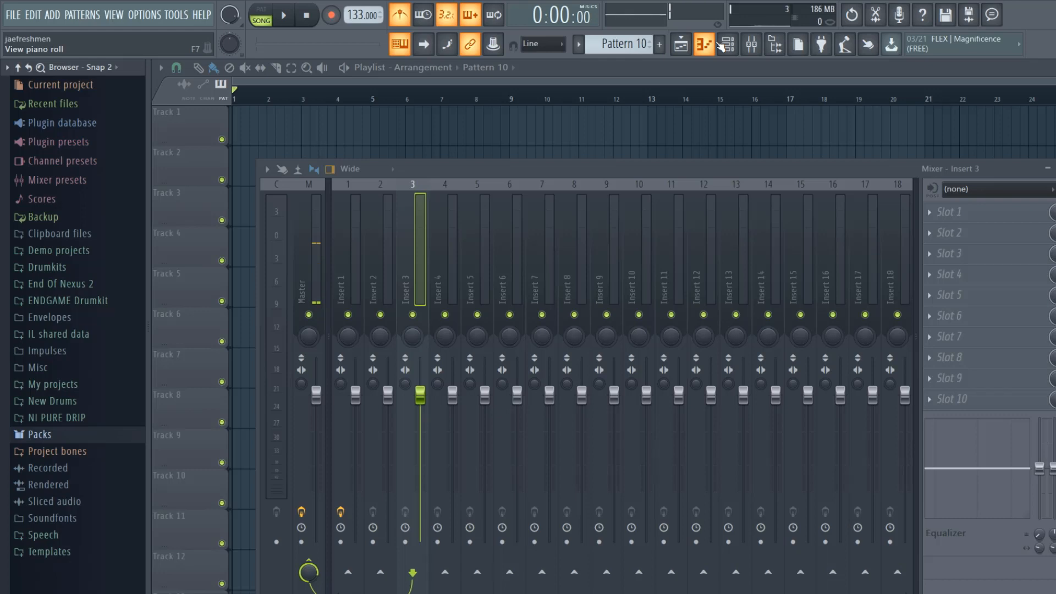
Leave the mixer for the channel rack and close the rack, leaving the empty playlist.
{"action": "left_click", "coordinate": [704, 44]}
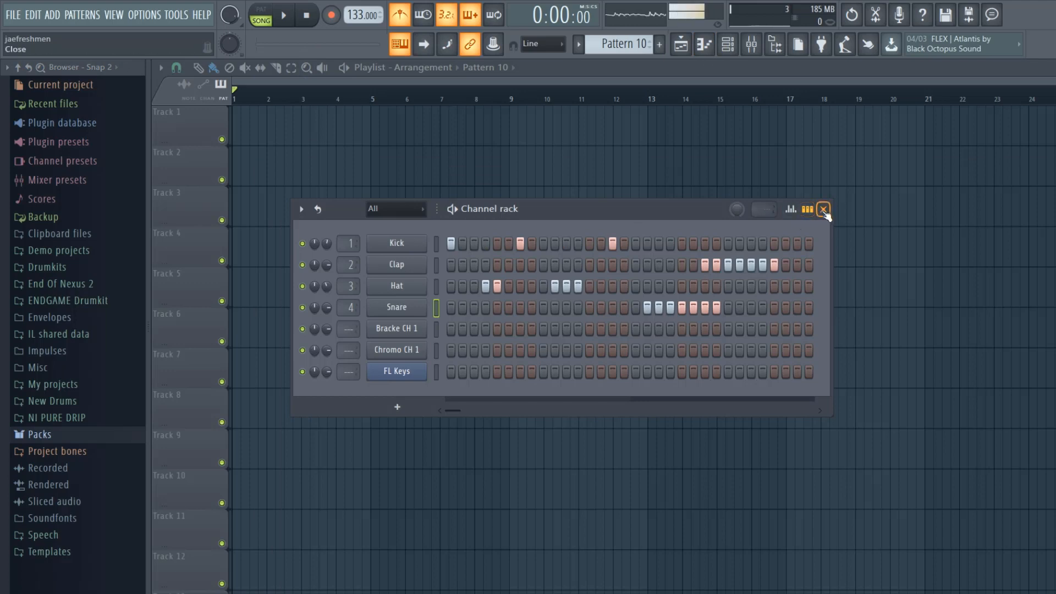
{"action": "left_click", "coordinate": [823, 209]}
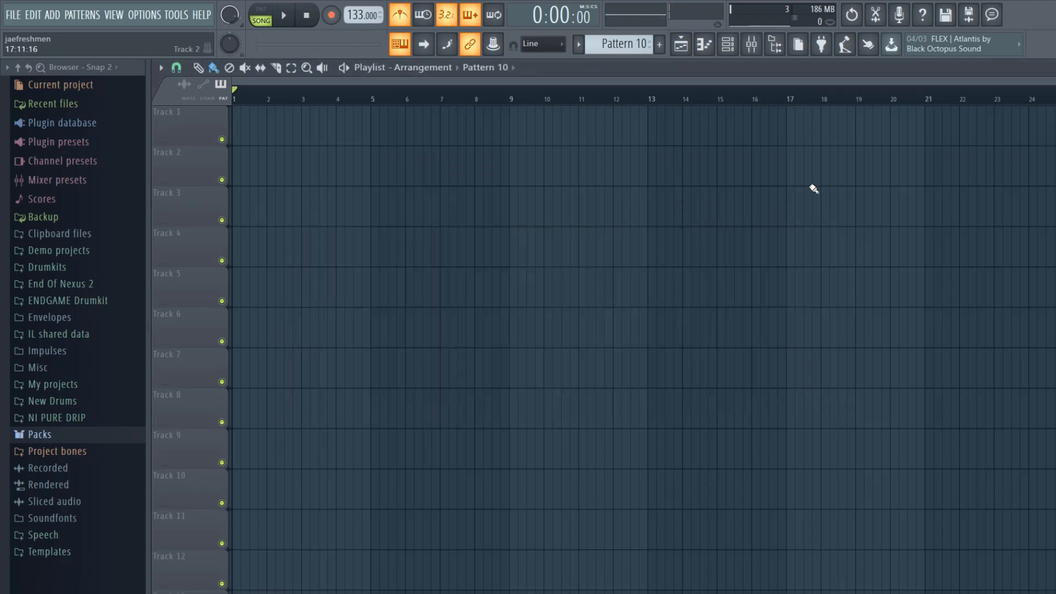